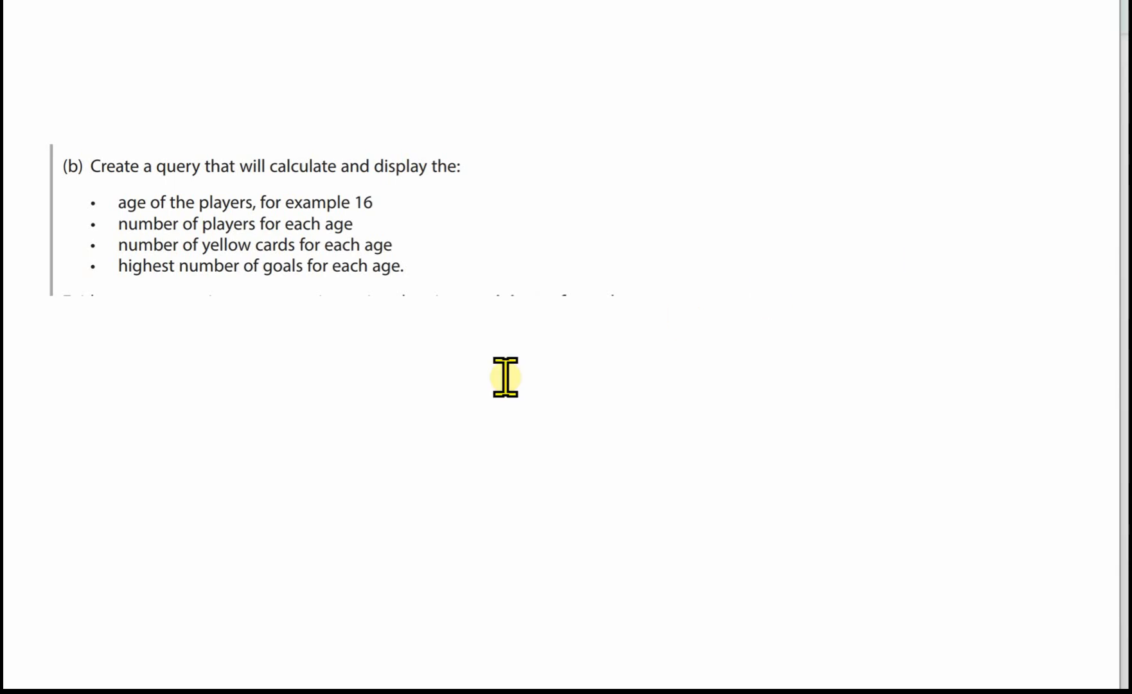
mouse_move(566, 330)
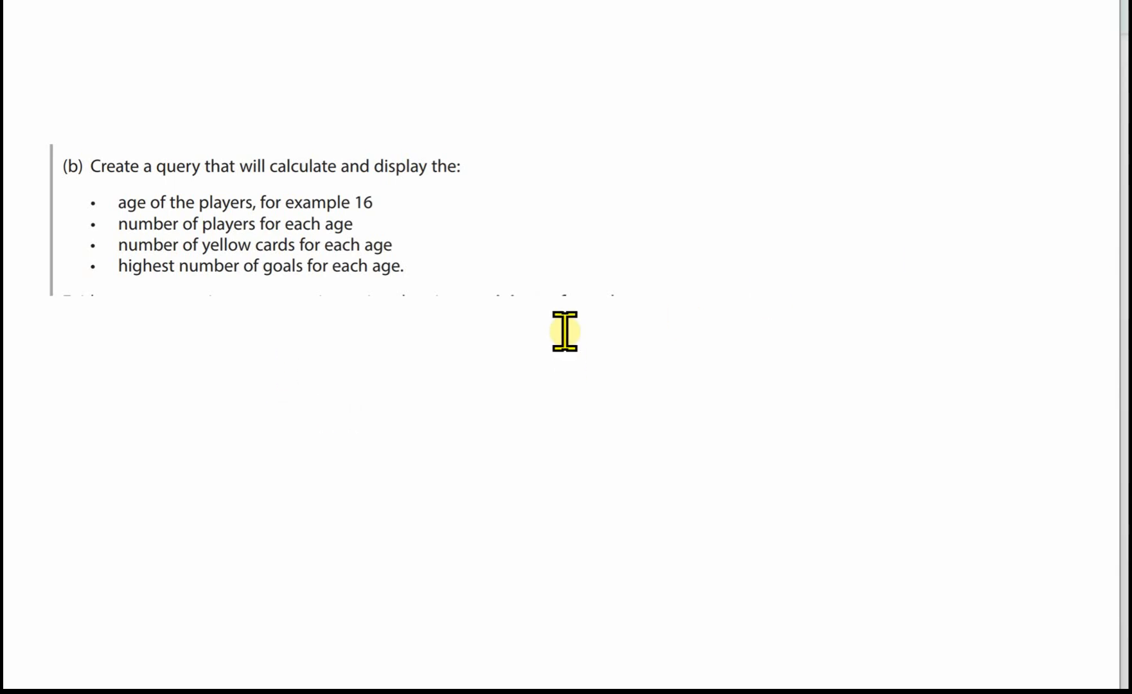
mouse_move(582, 276)
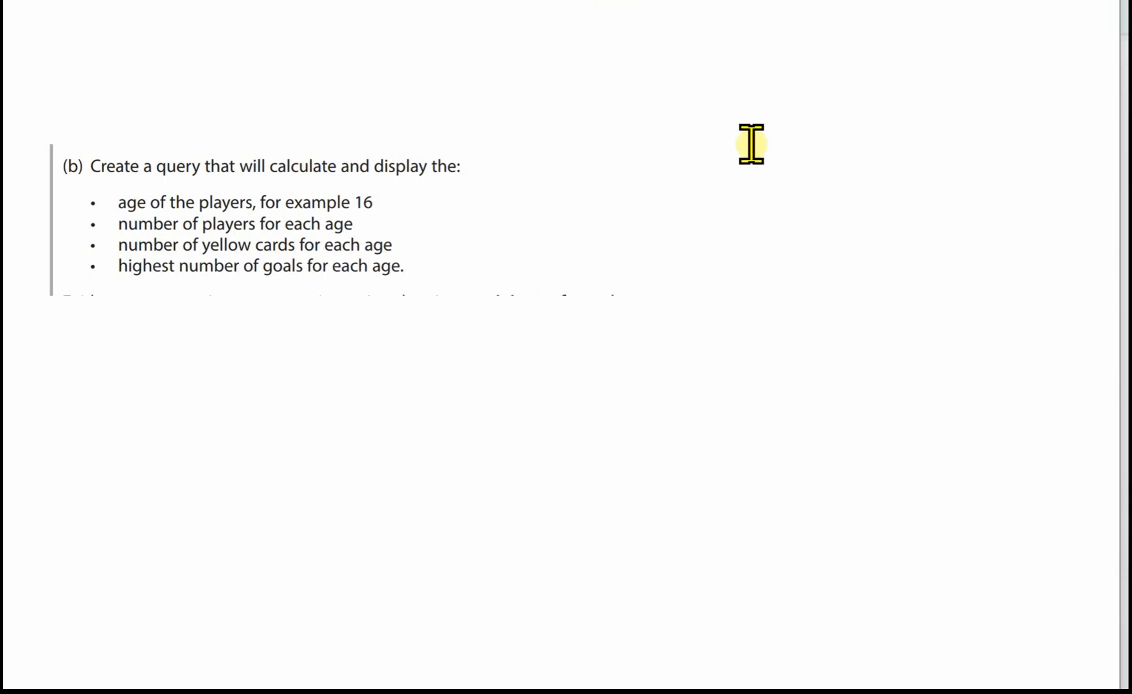
mouse_move(775, 19)
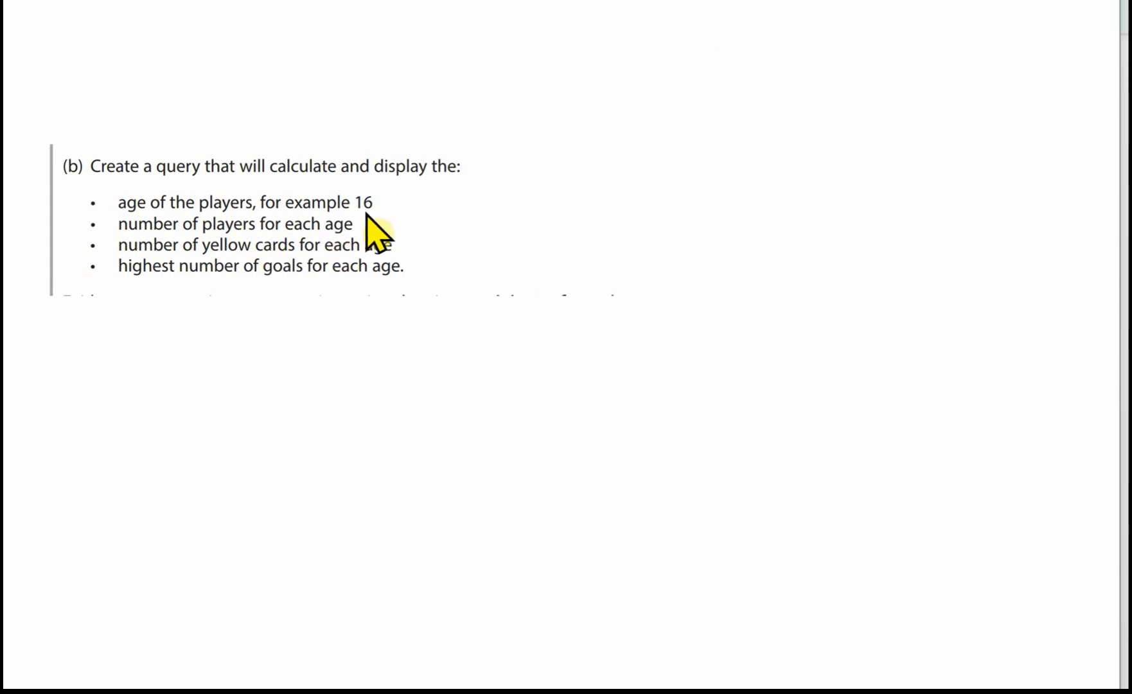
mouse_move(456, 240)
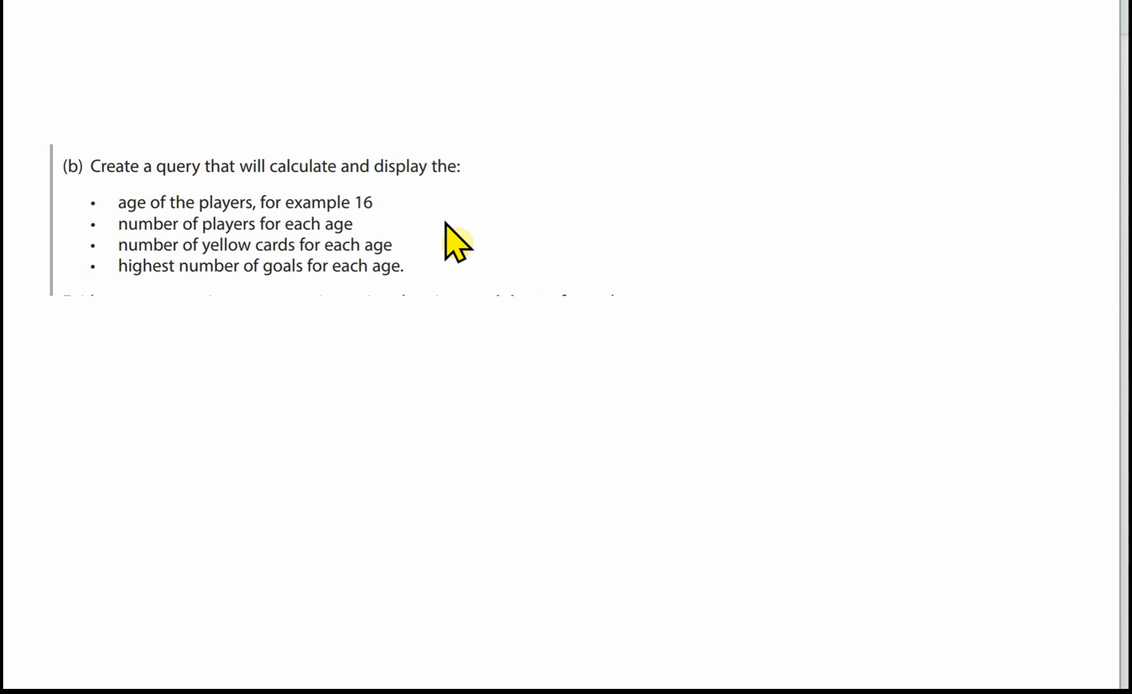
mouse_move(434, 289)
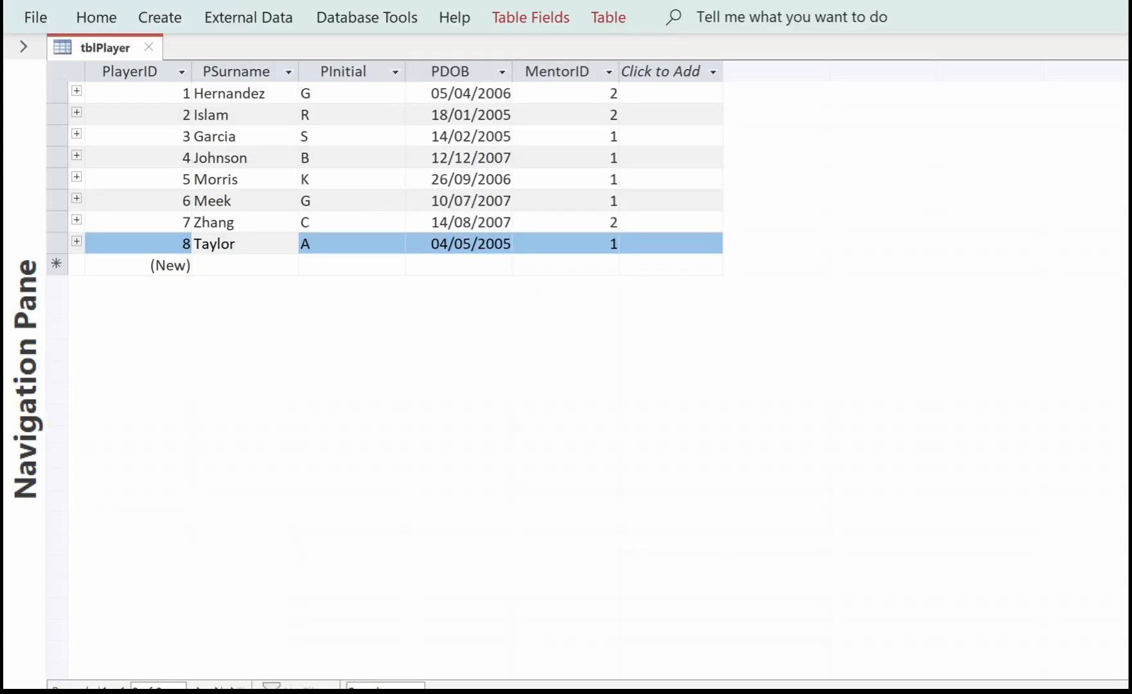
mouse_move(278, 298)
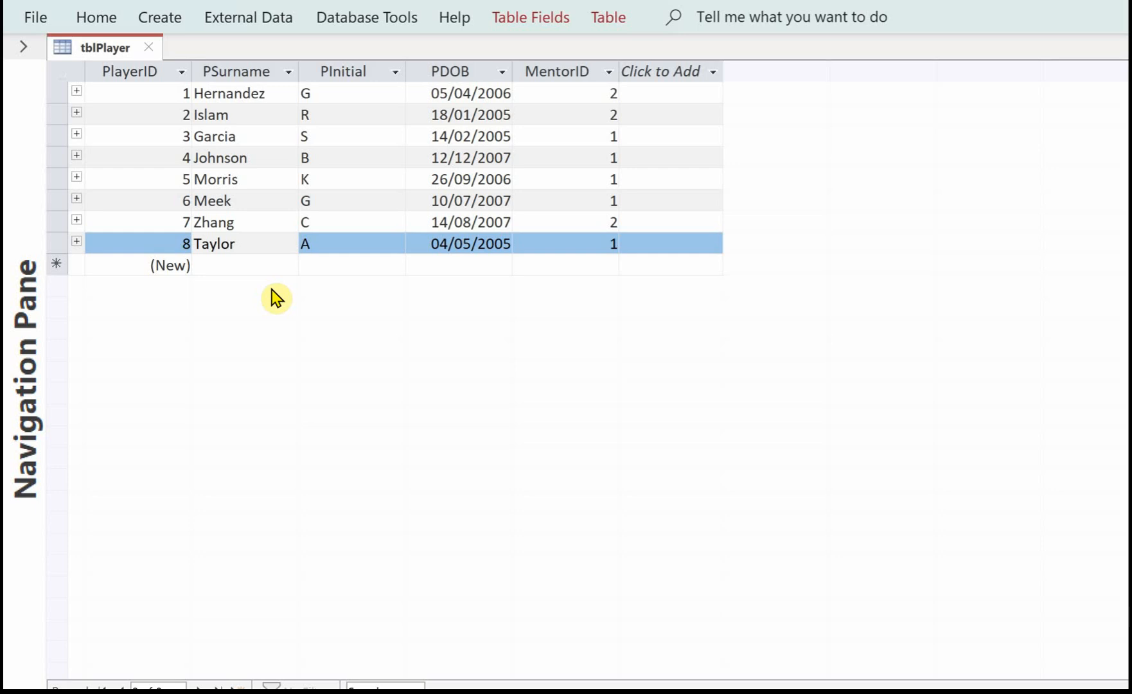
mouse_move(263, 299)
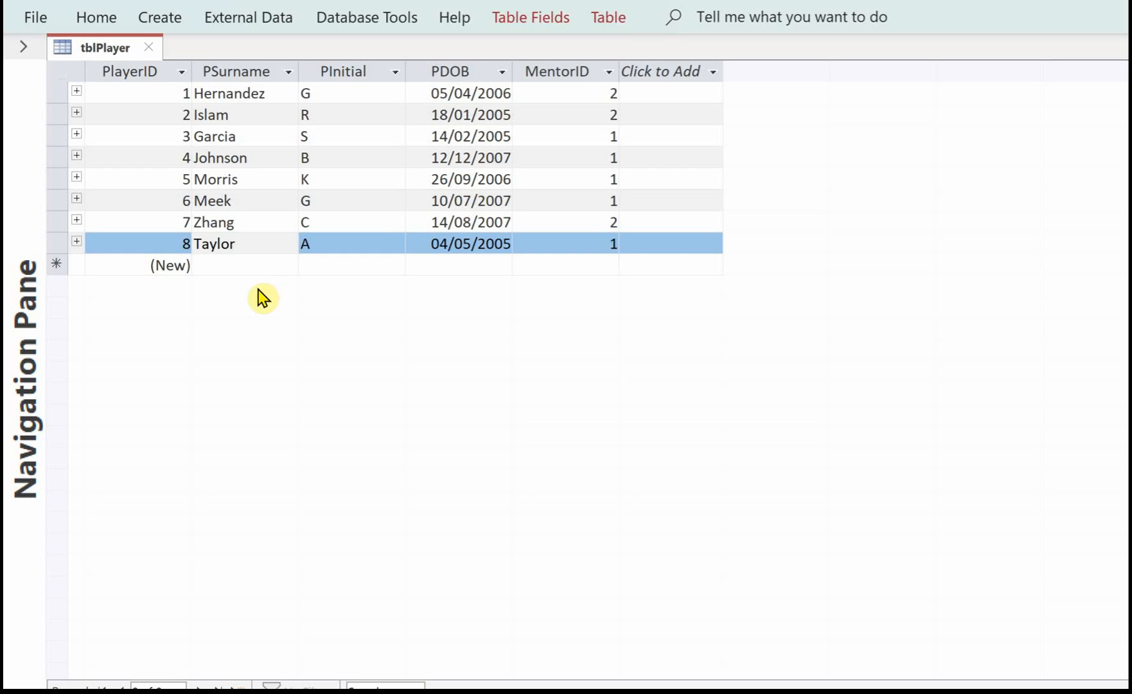
mouse_move(271, 102)
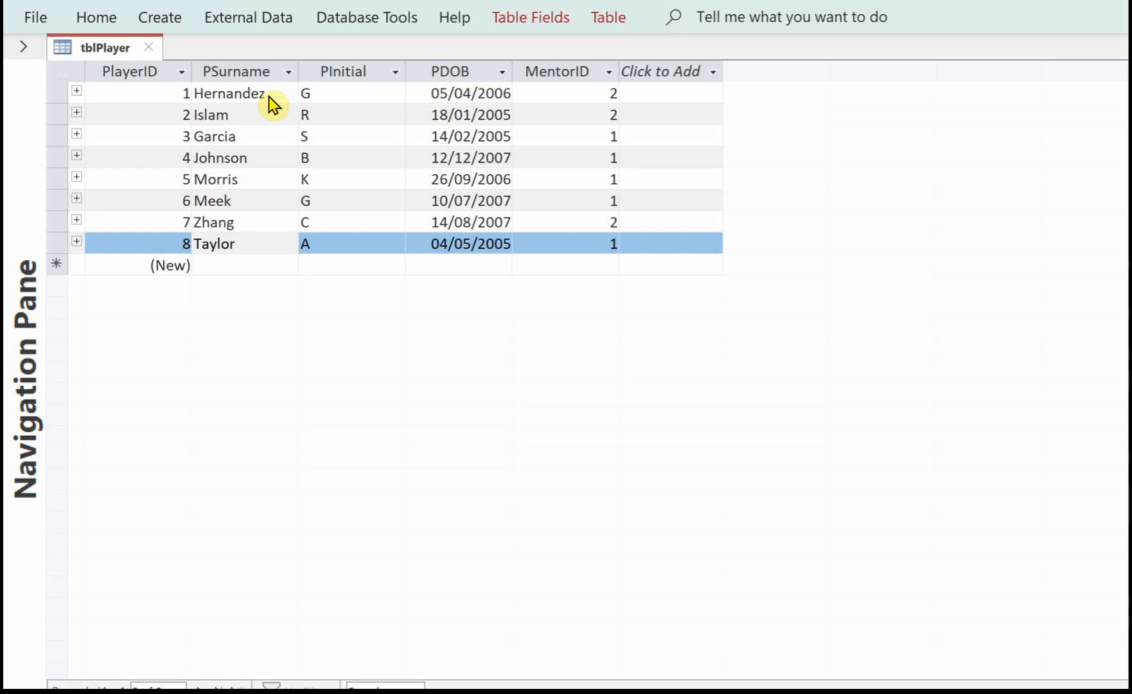
mouse_move(279, 248)
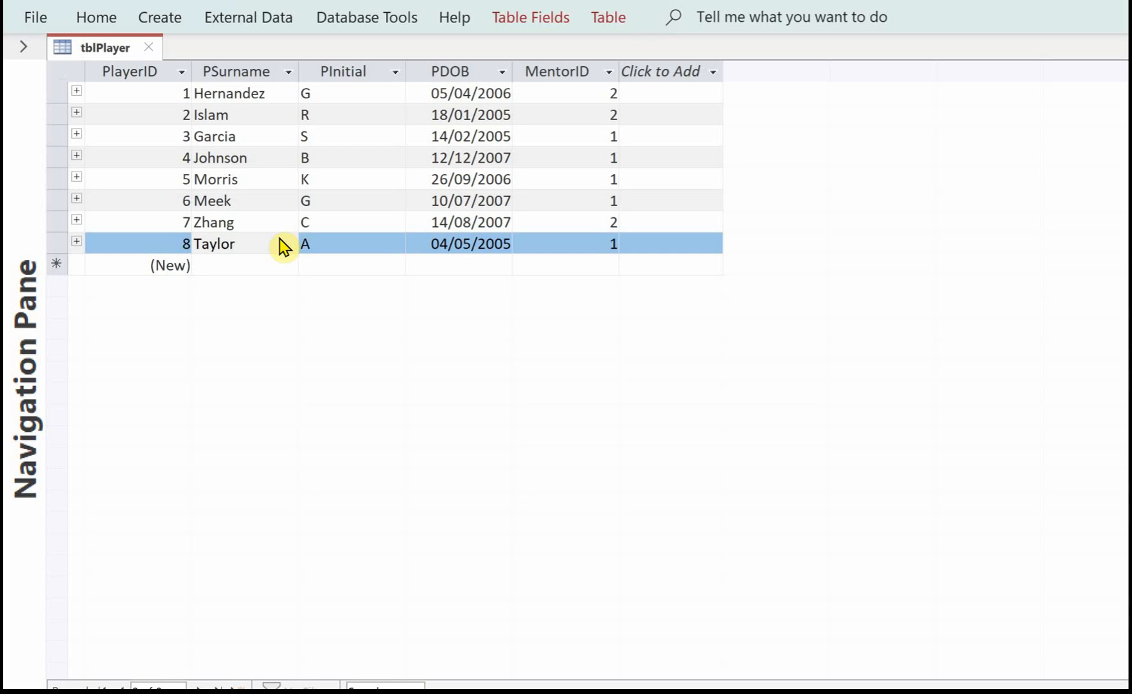
mouse_move(785, 189)
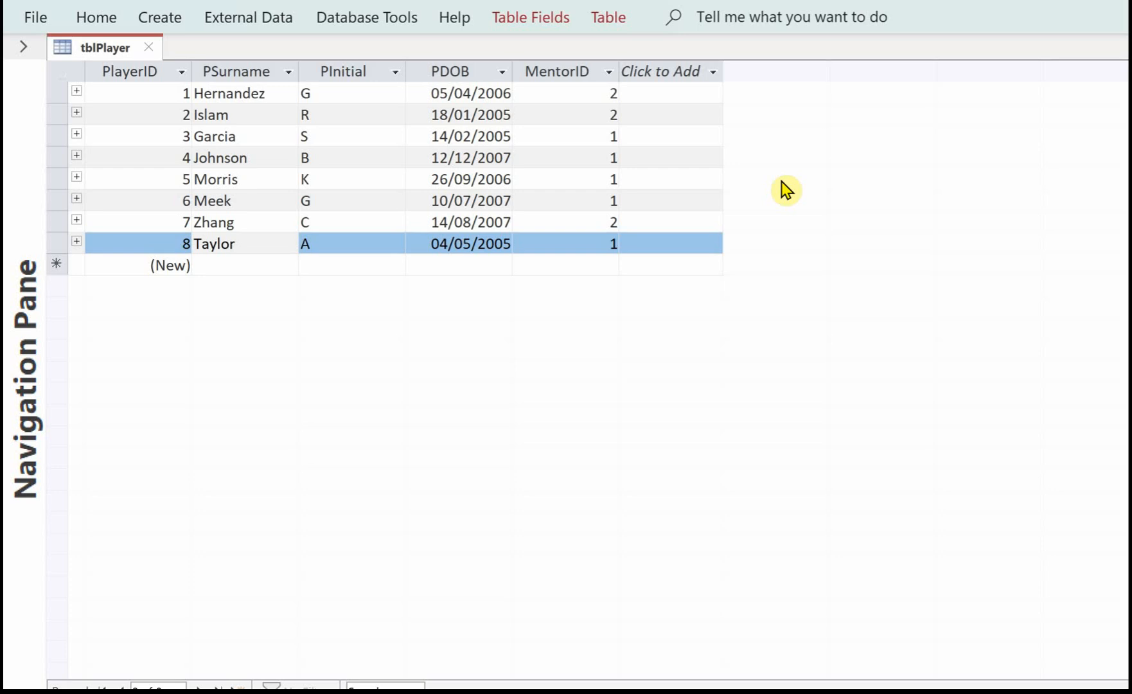
mouse_move(474, 238)
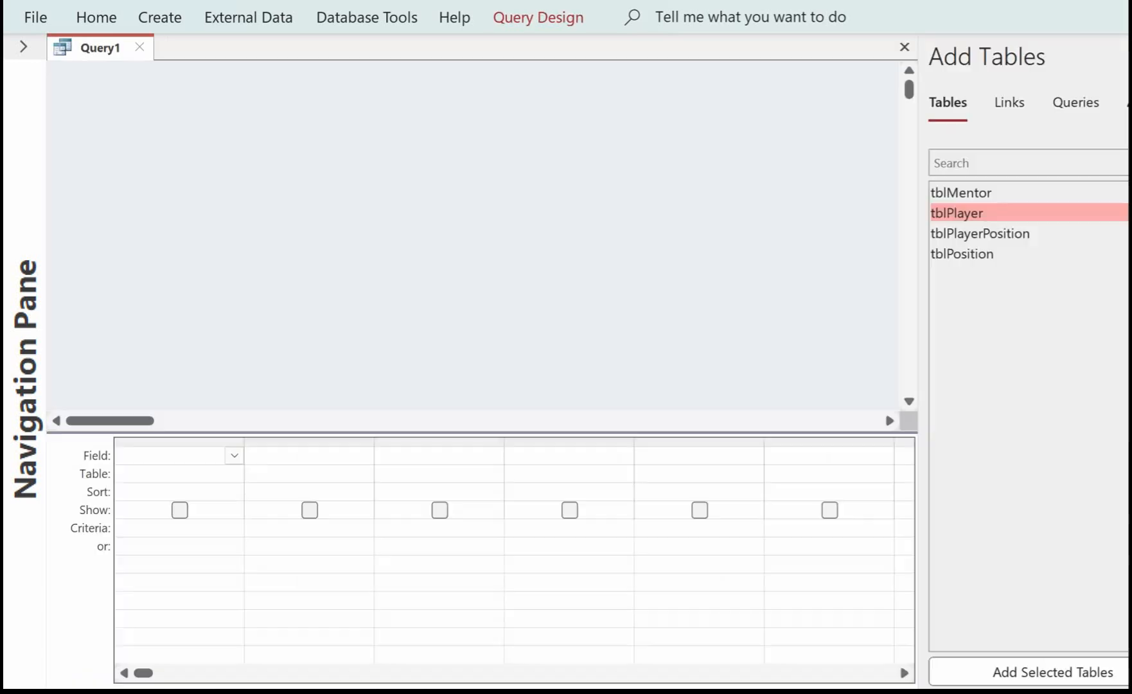
mouse_move(420, 178)
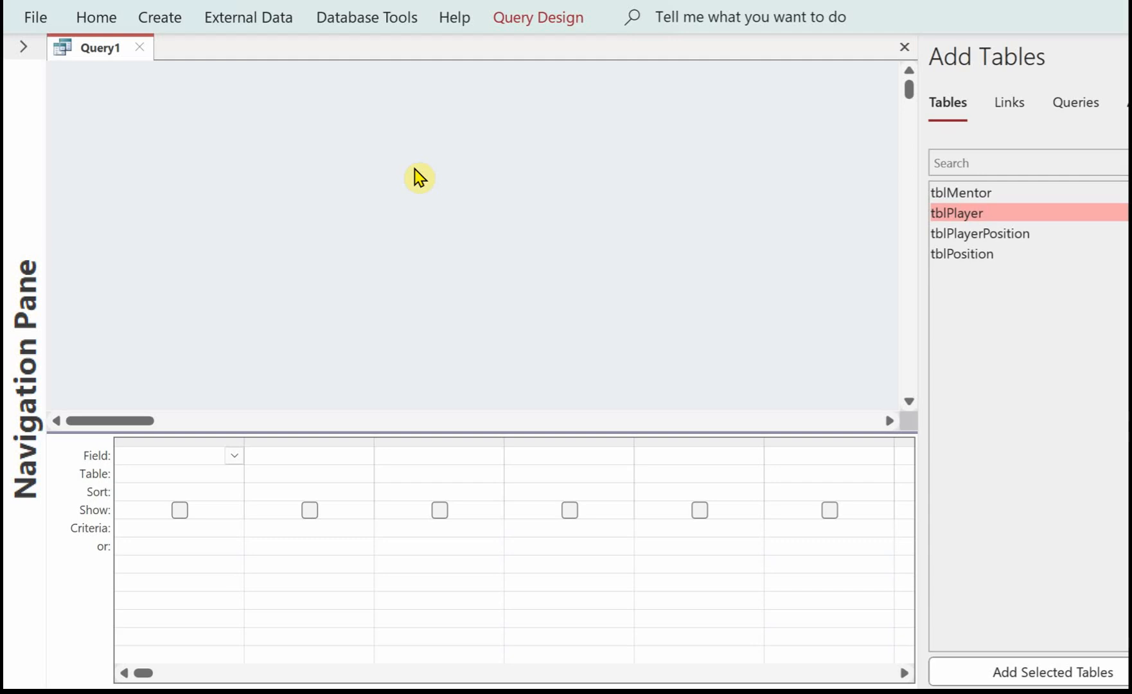
mouse_move(953, 225)
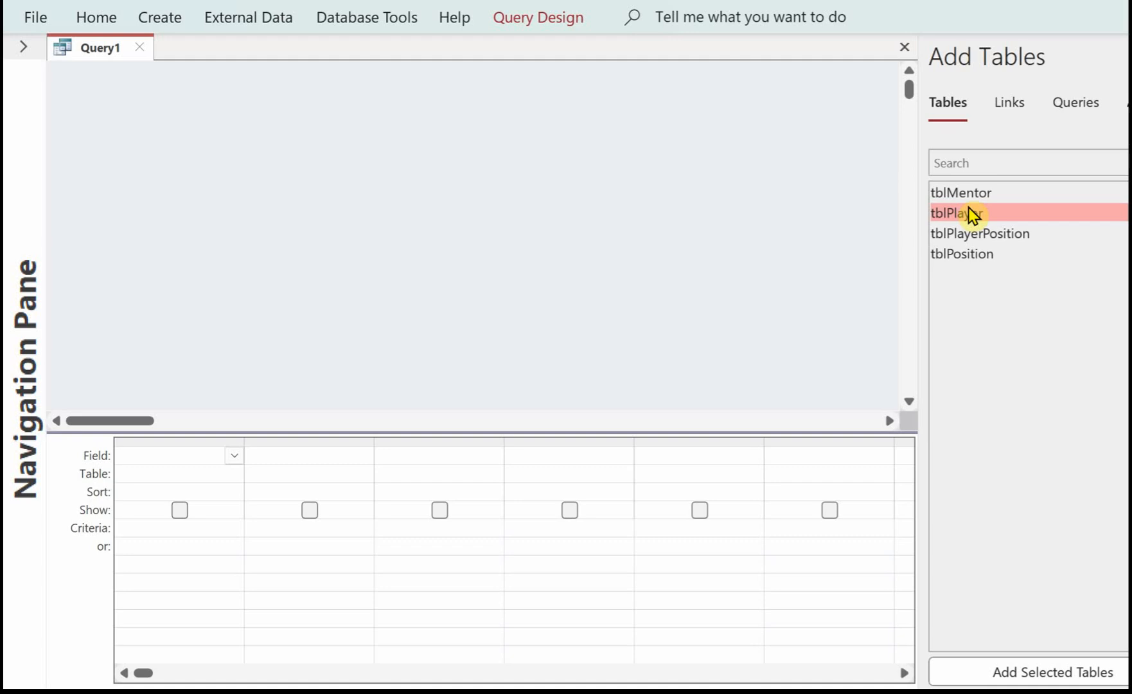
mouse_move(973, 220)
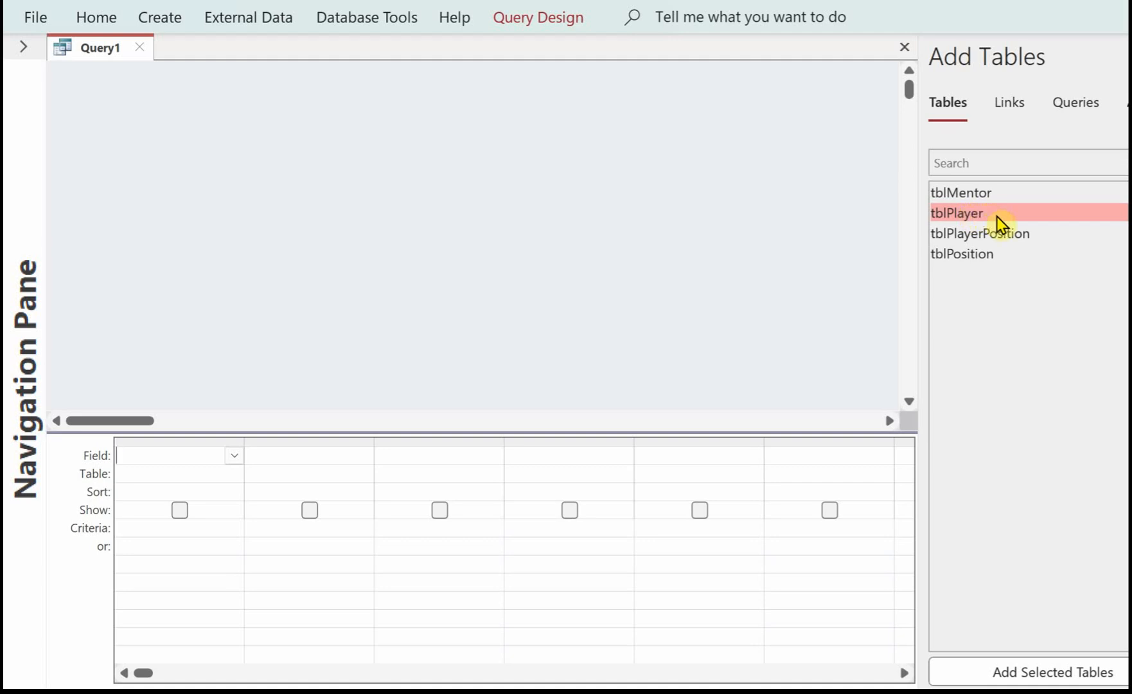
mouse_move(1000, 230)
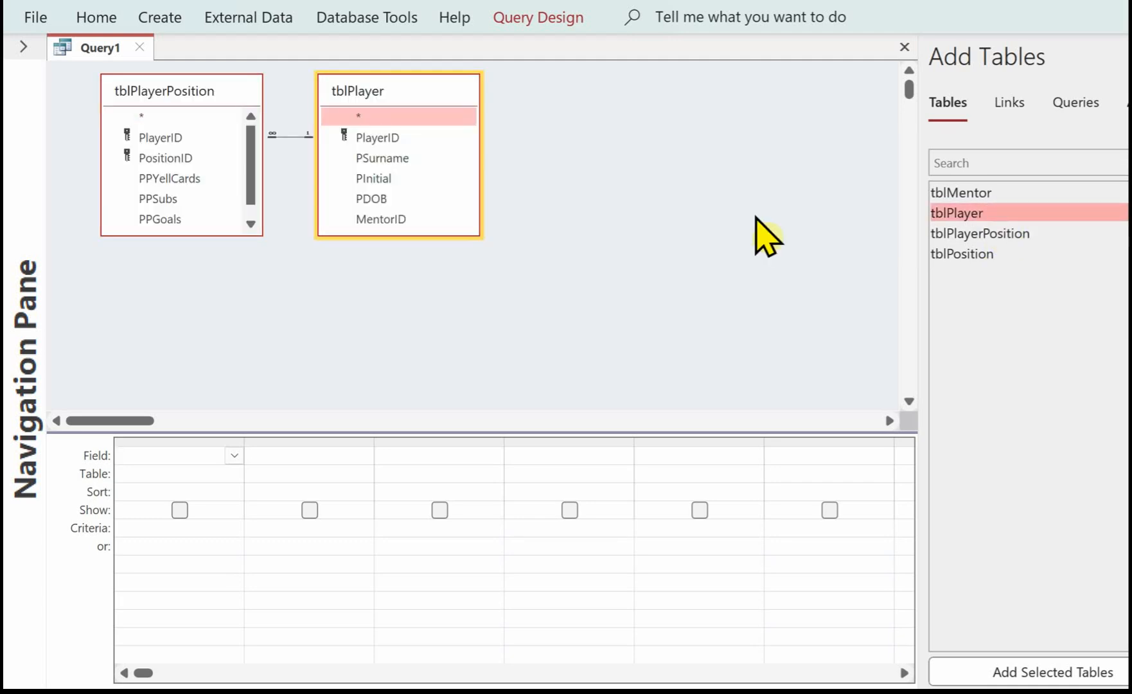
mouse_move(191, 260)
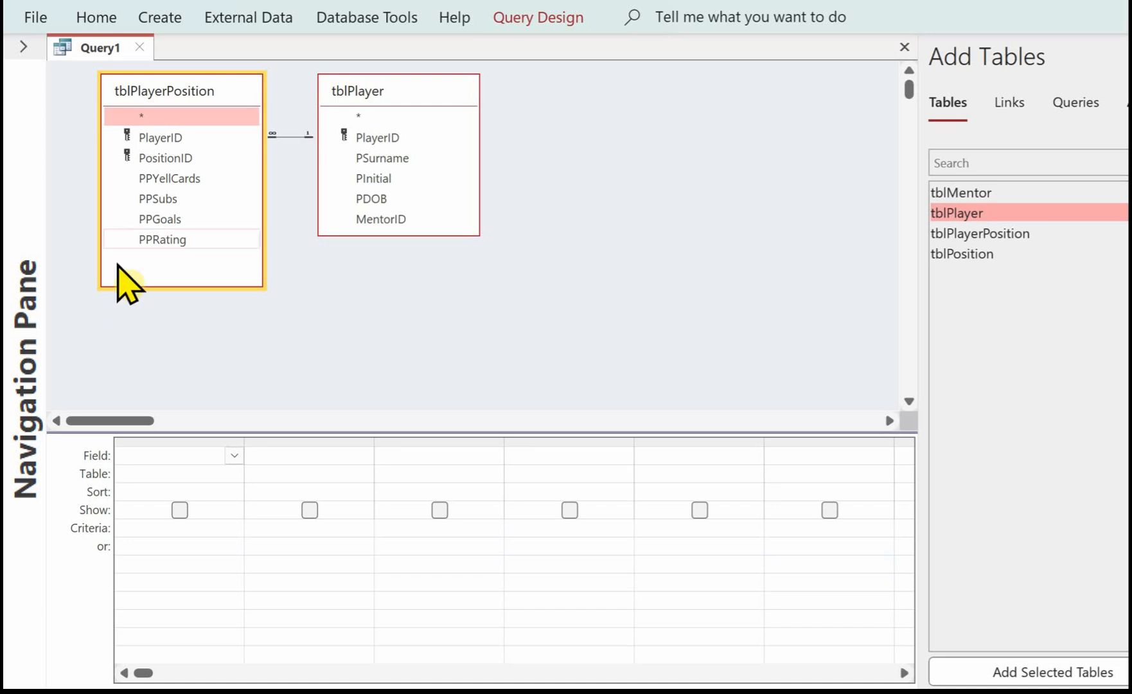
mouse_move(162, 250)
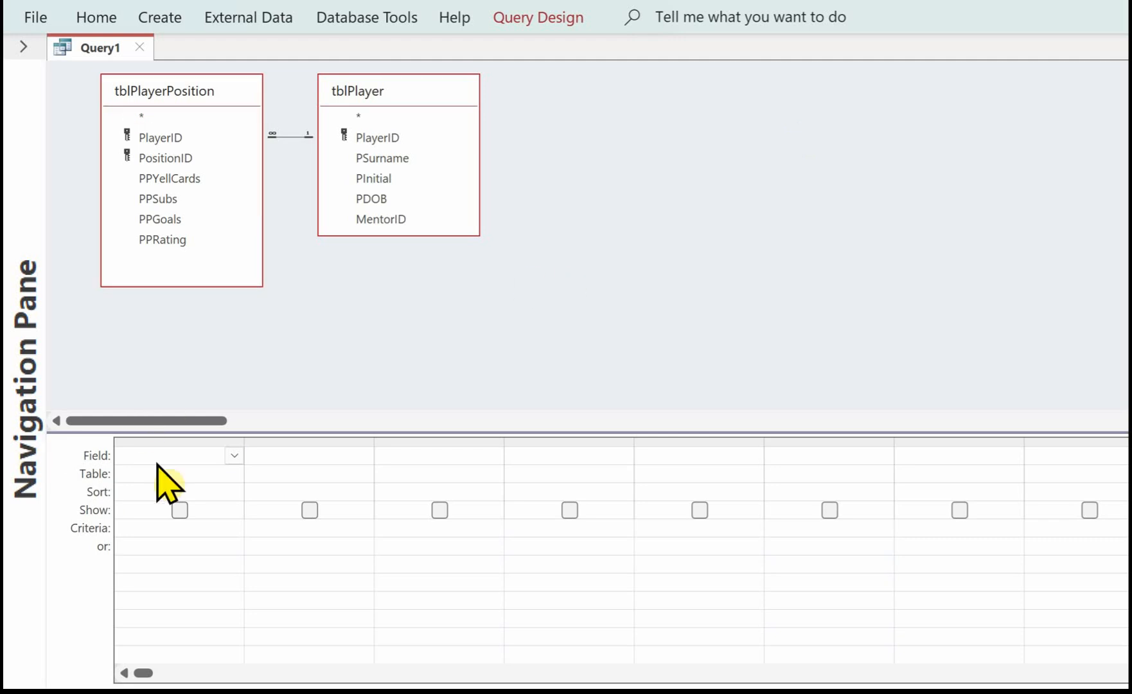
Start the first query column by naming it AgeGroup: in the Field cell
click(174, 456)
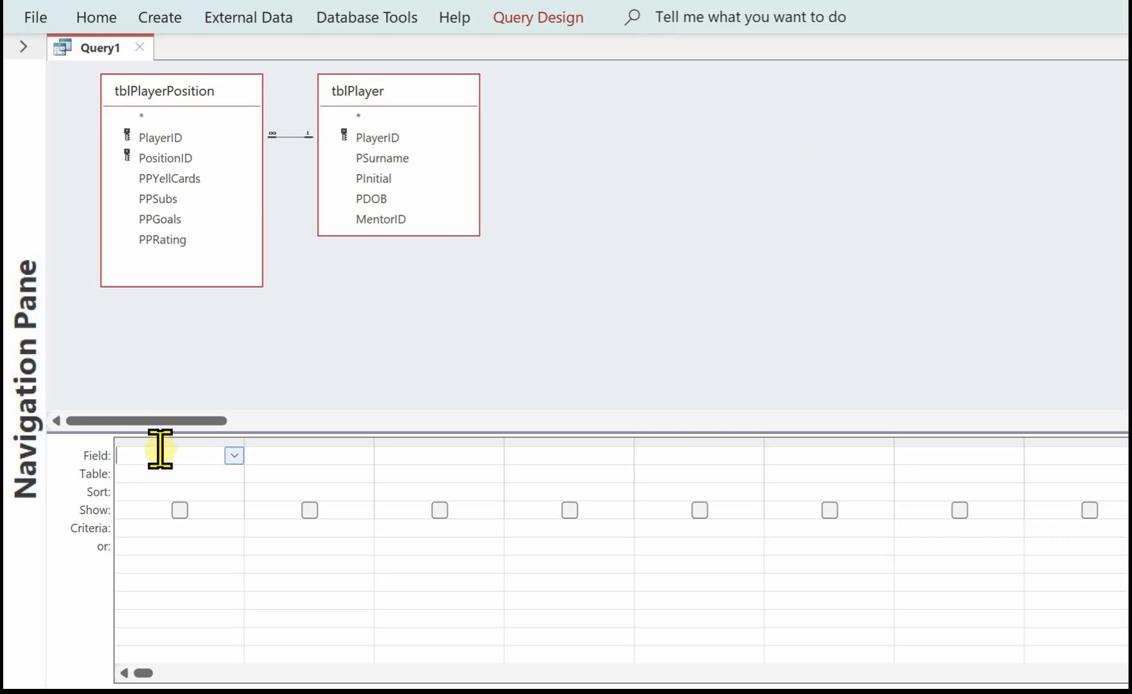
text(Age)
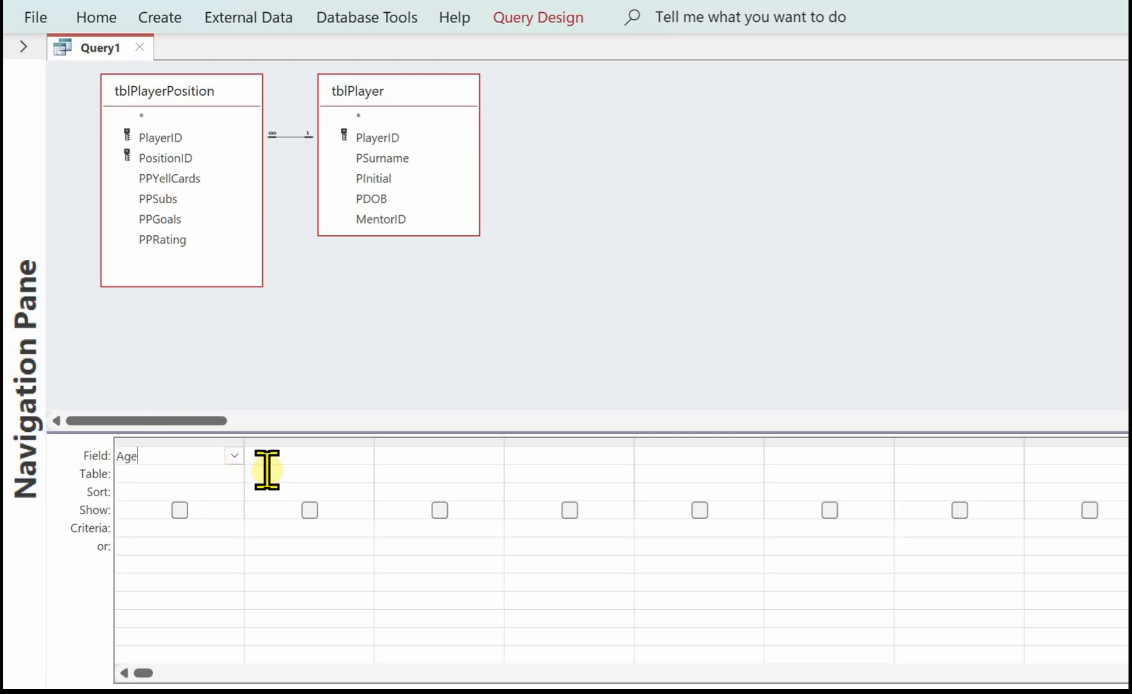
text(Group:)
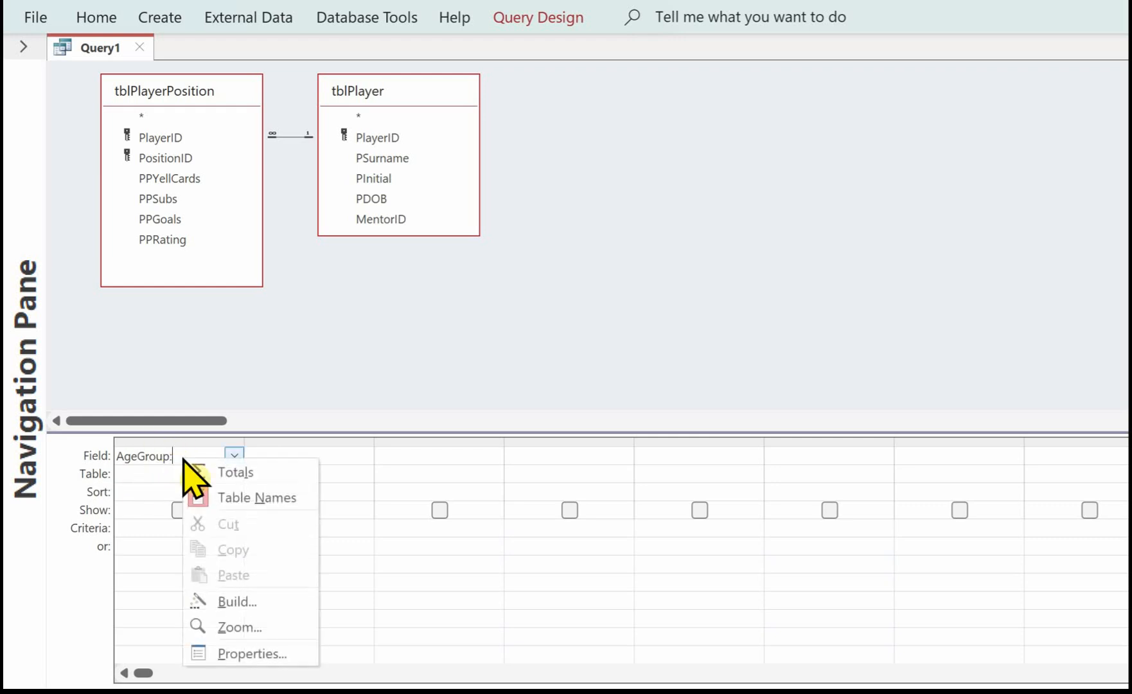
Build the AgeGroup expression as (date()-PDOB)/365.25 and confirm it
click(236, 601)
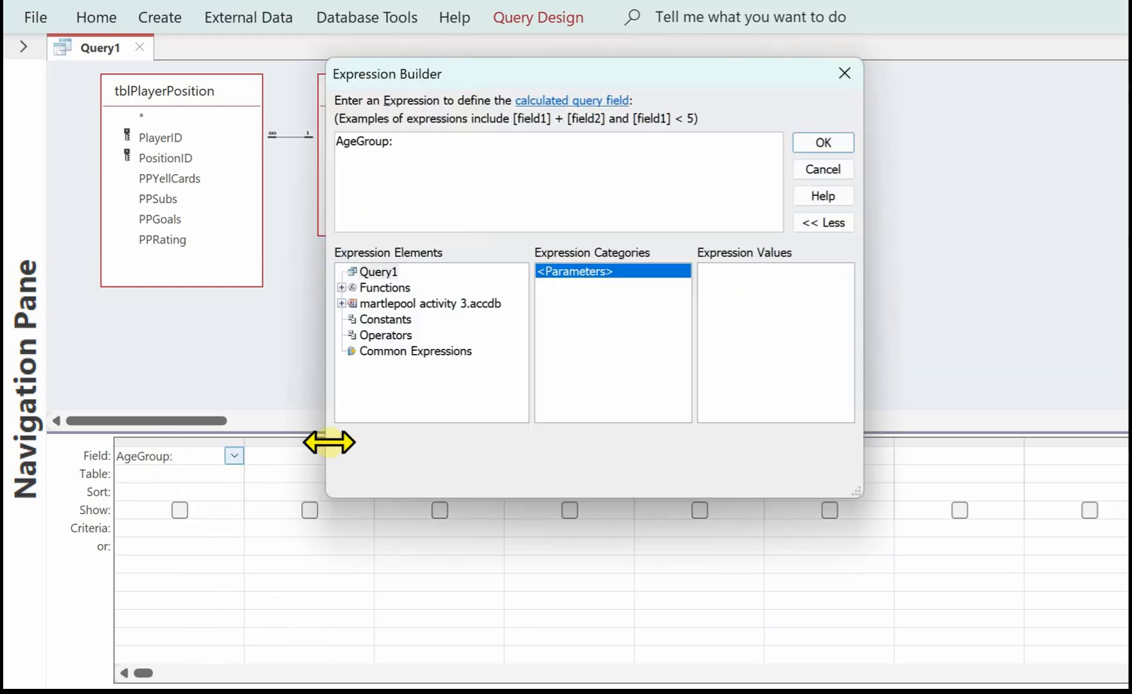
mouse_move(452, 148)
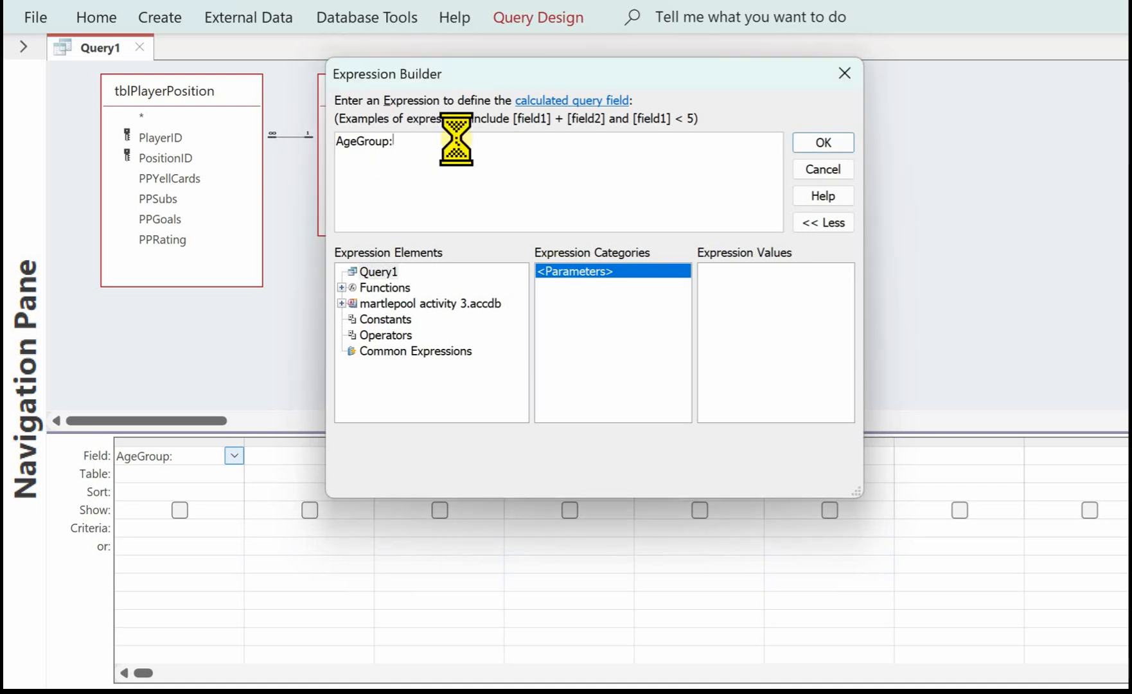
text(dat)
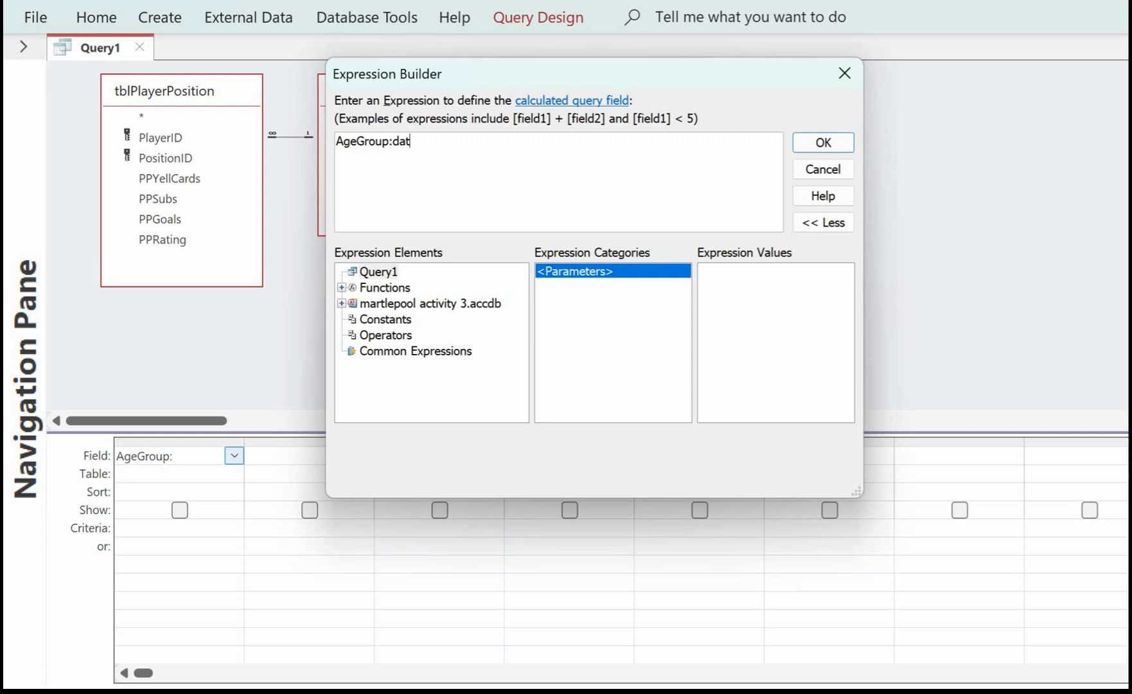
text(e()-)
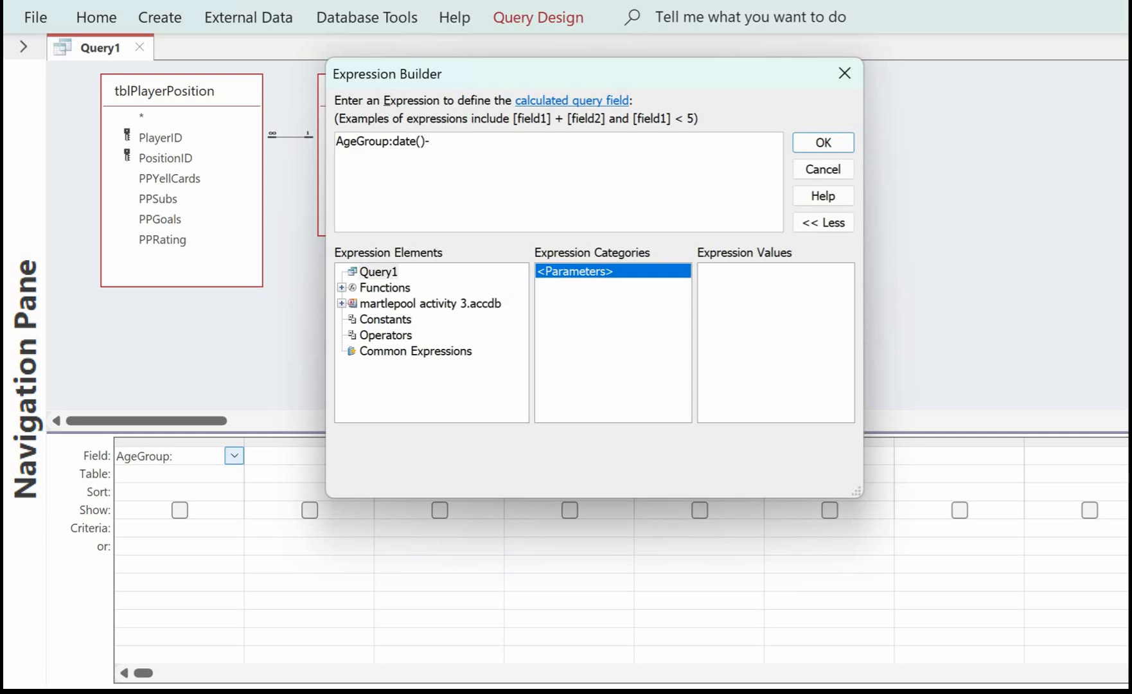
text(PD)
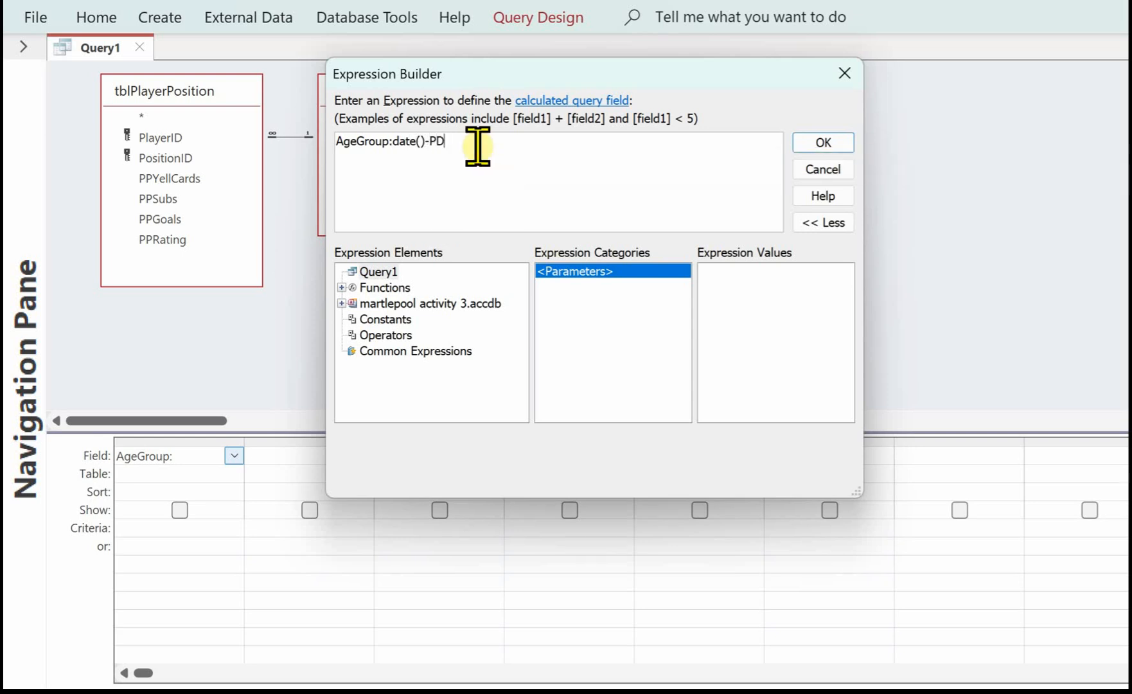
text(OB)
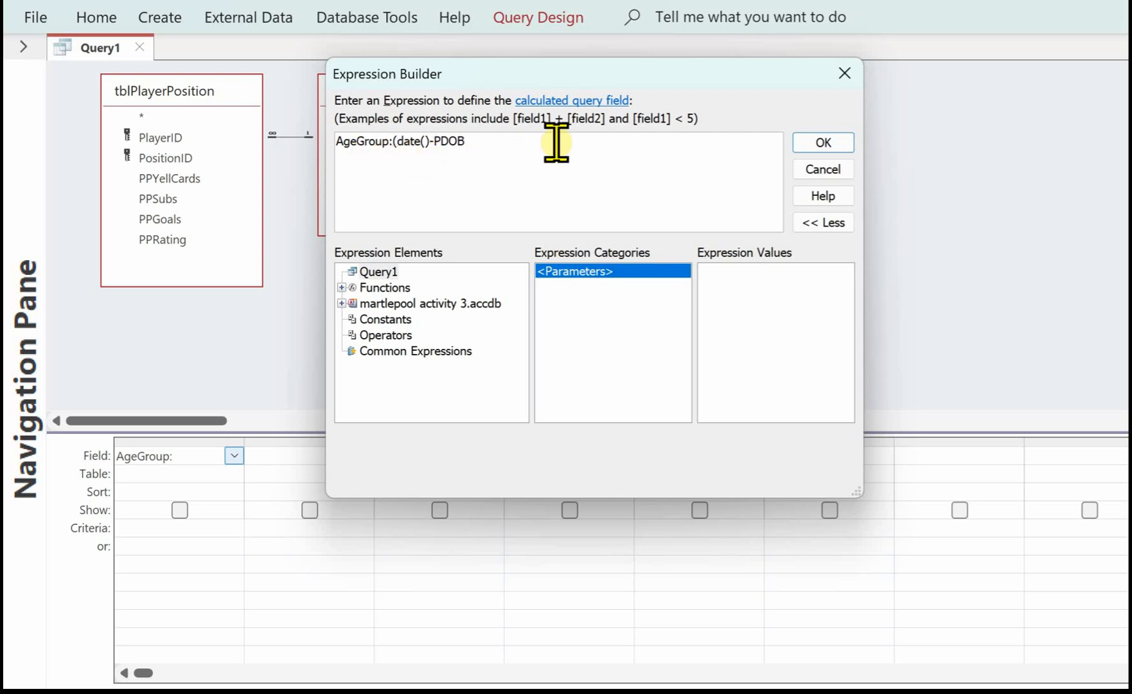
text())
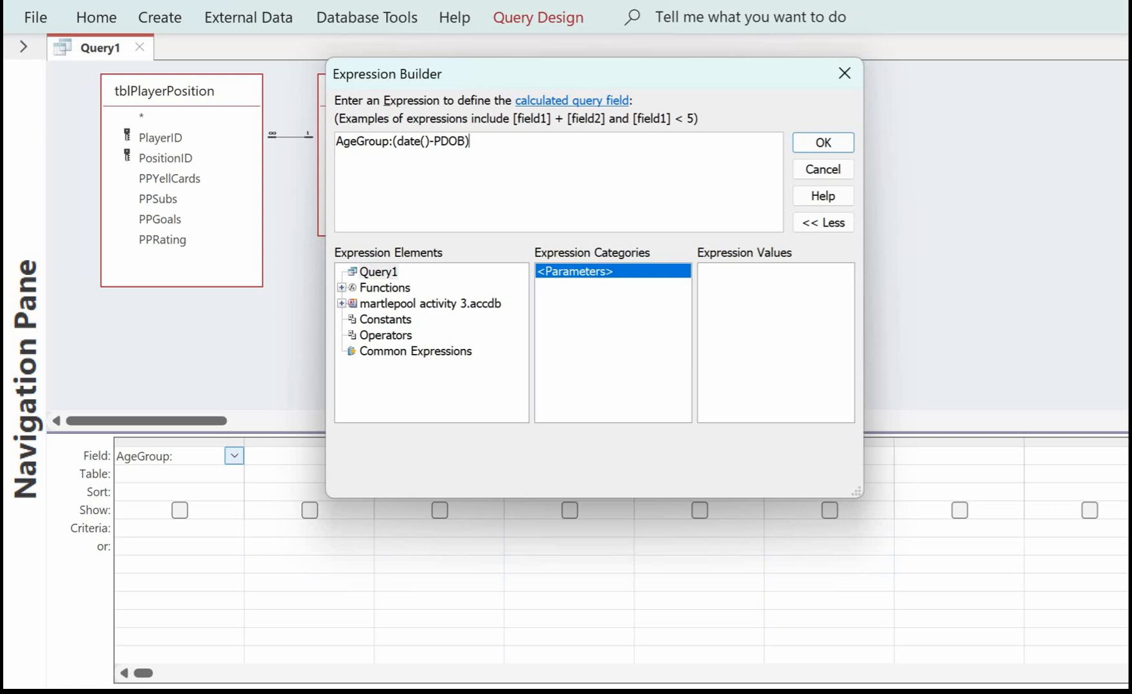
text(/)
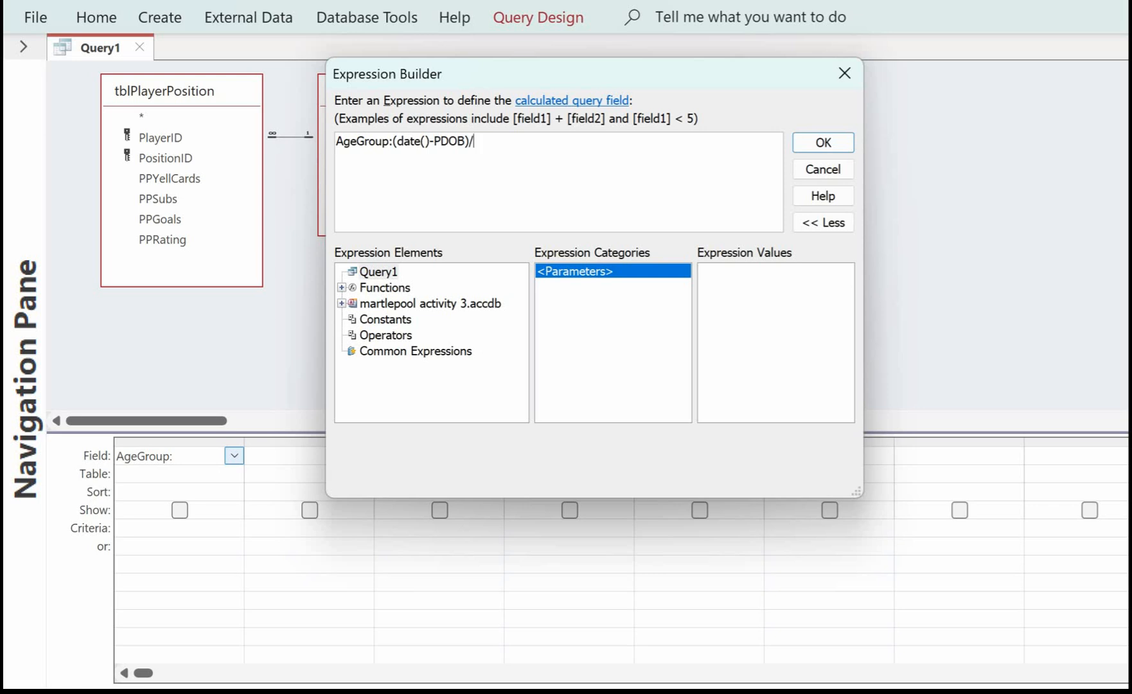
text(365)
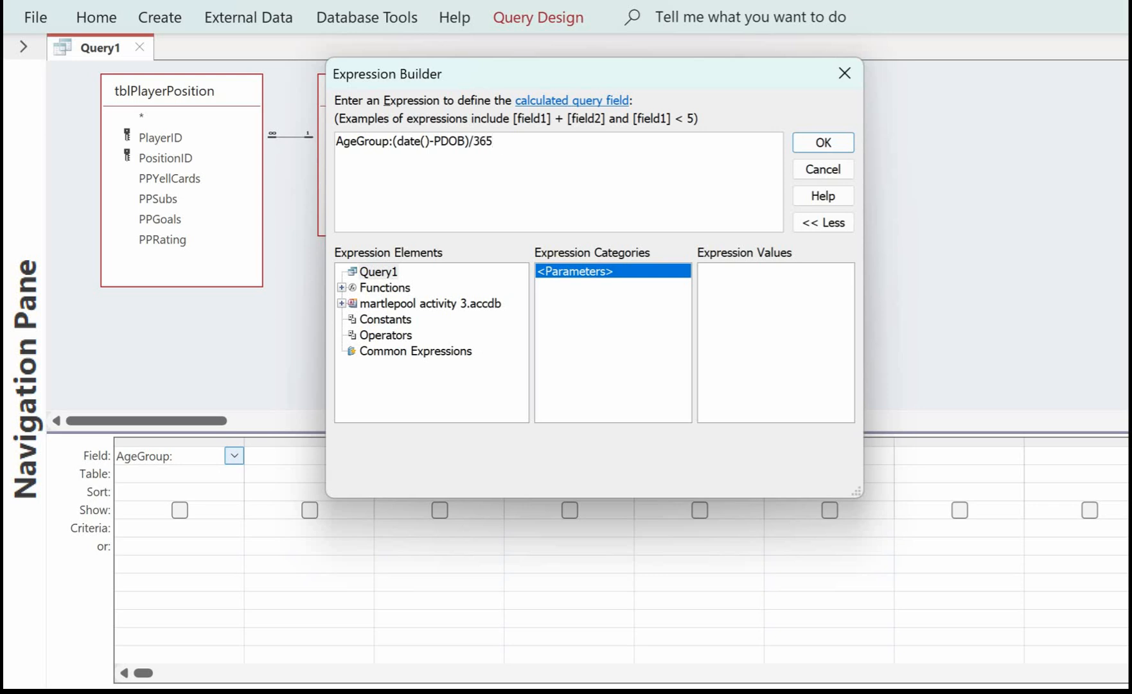
text(.25)
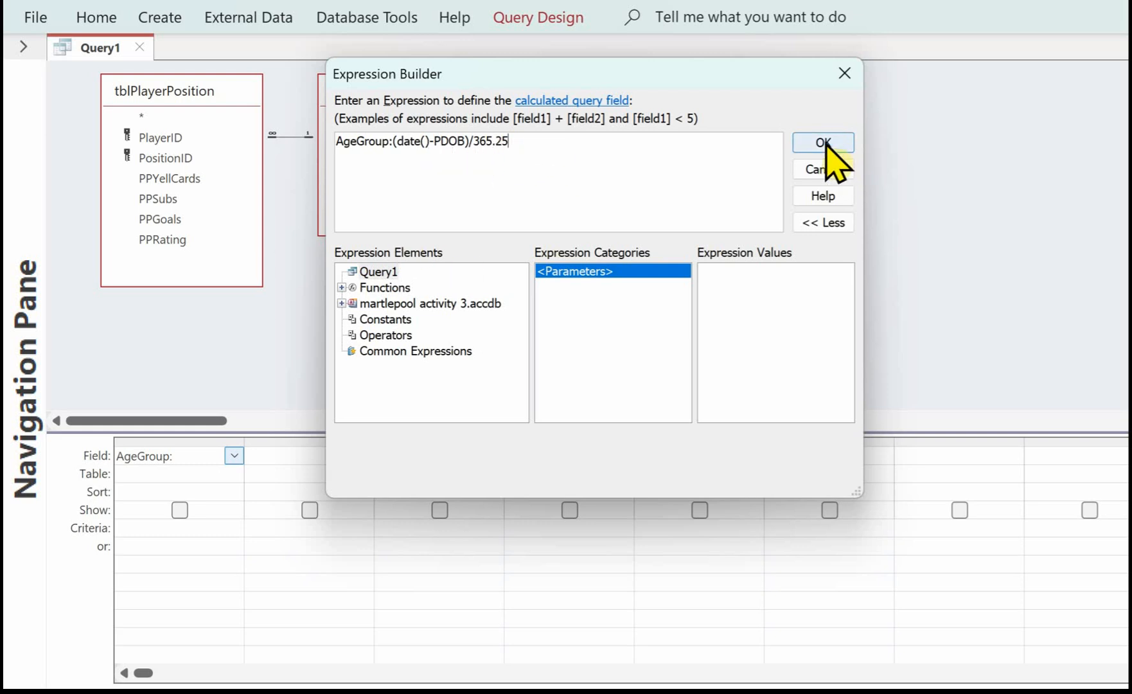
click(823, 142)
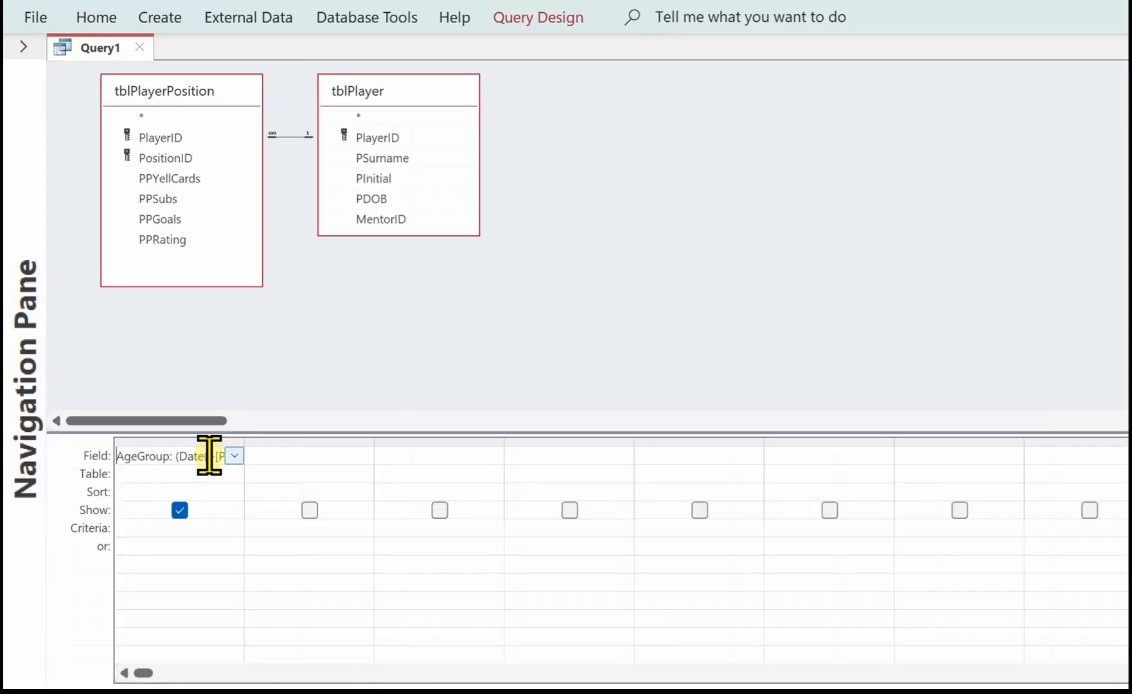
Wrap the AgeGroup expression in Int() so it returns whole-year ages
click(234, 455)
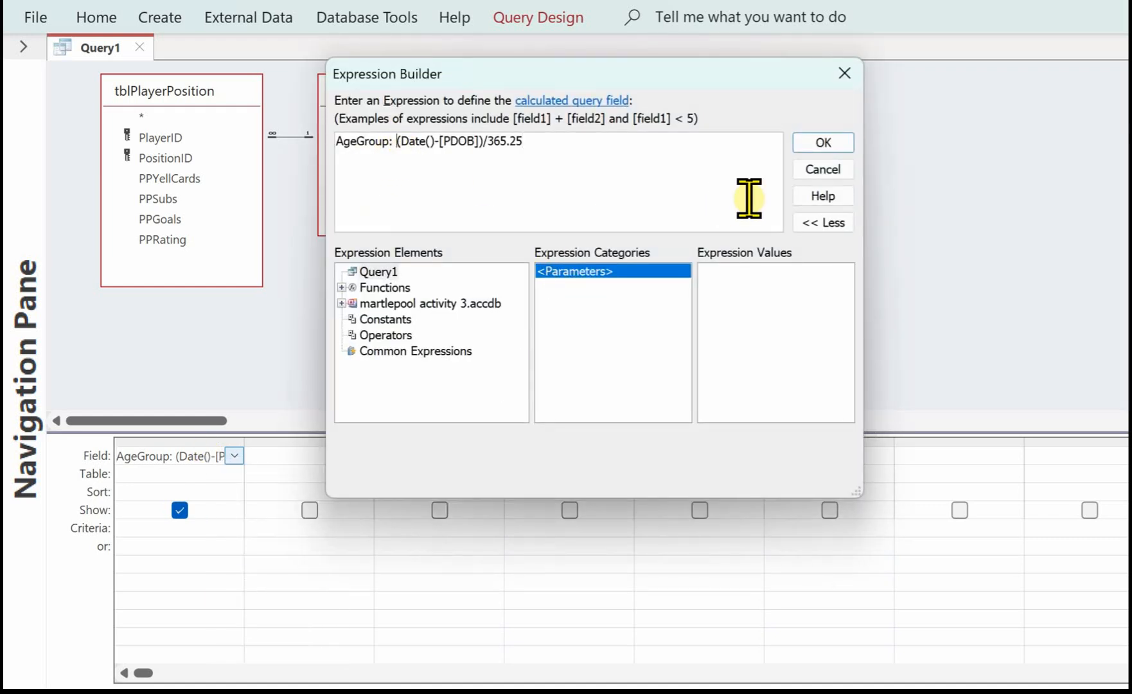
text(In()
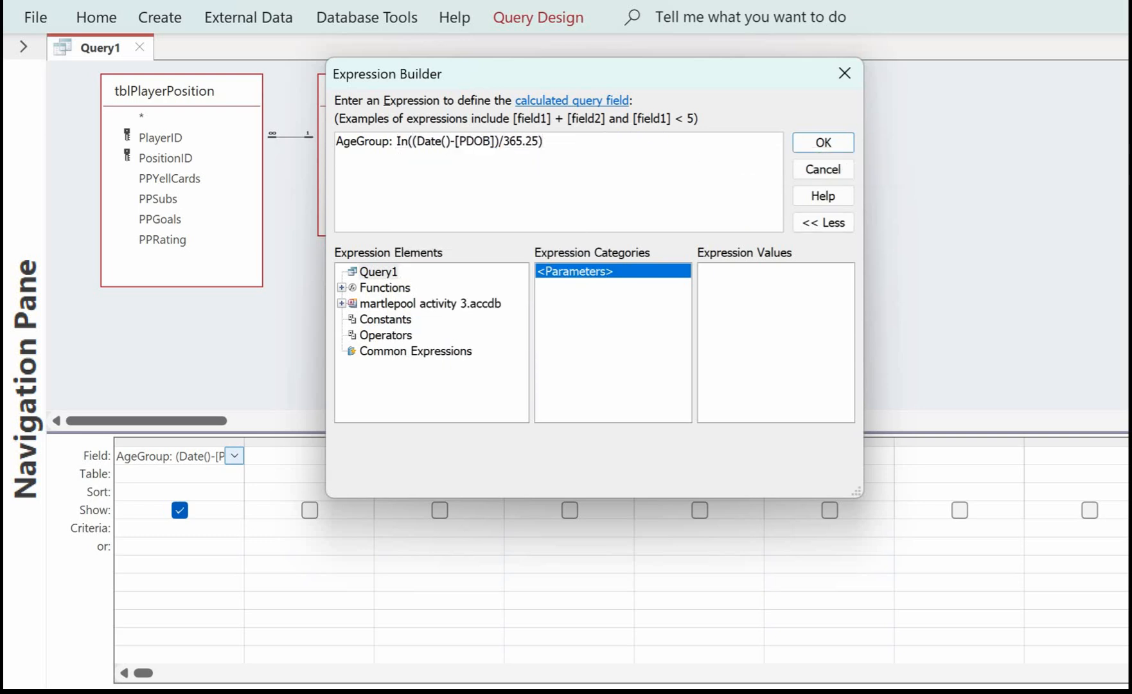
mouse_move(434, 155)
text(t)
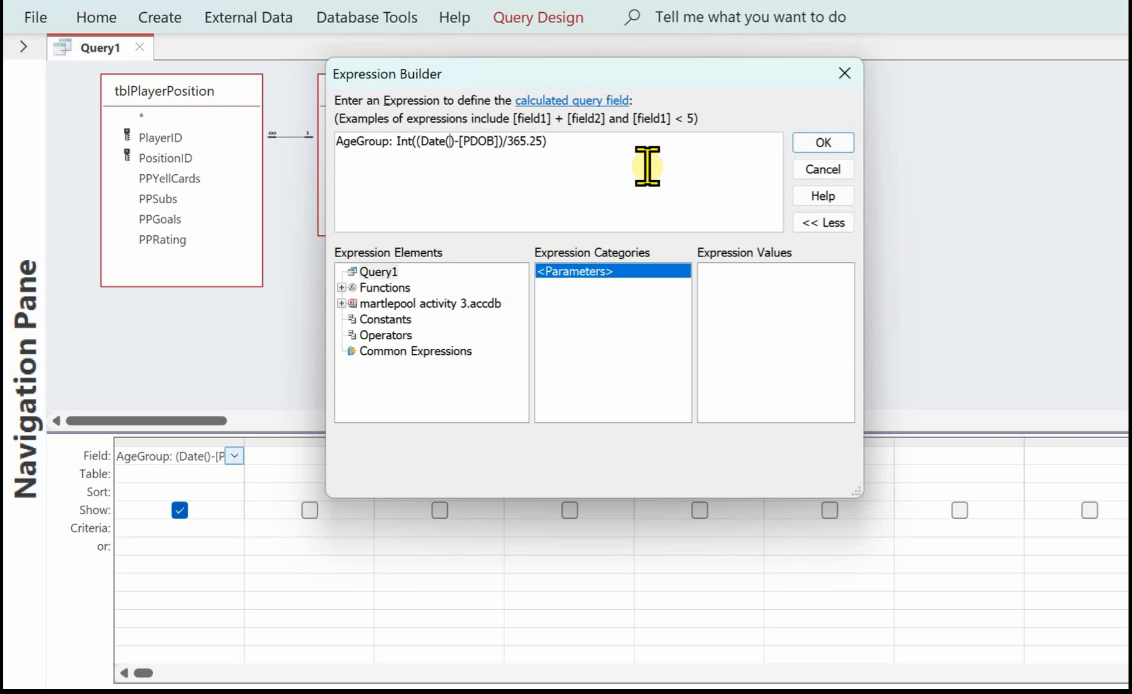
click(822, 143)
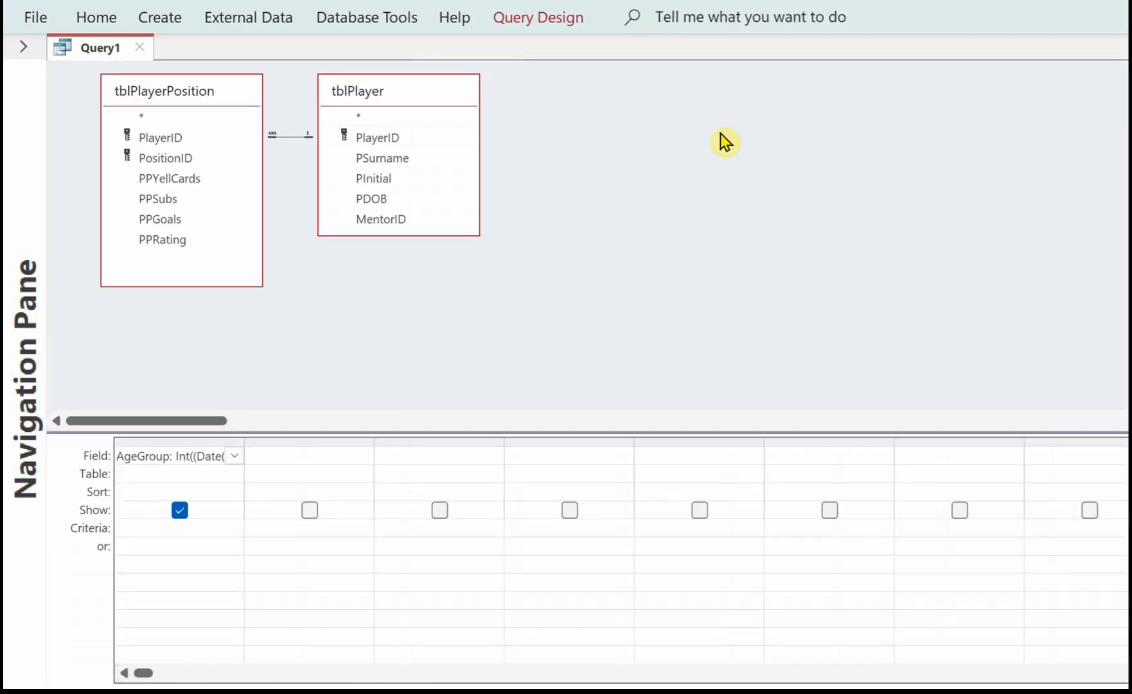
mouse_move(594, 172)
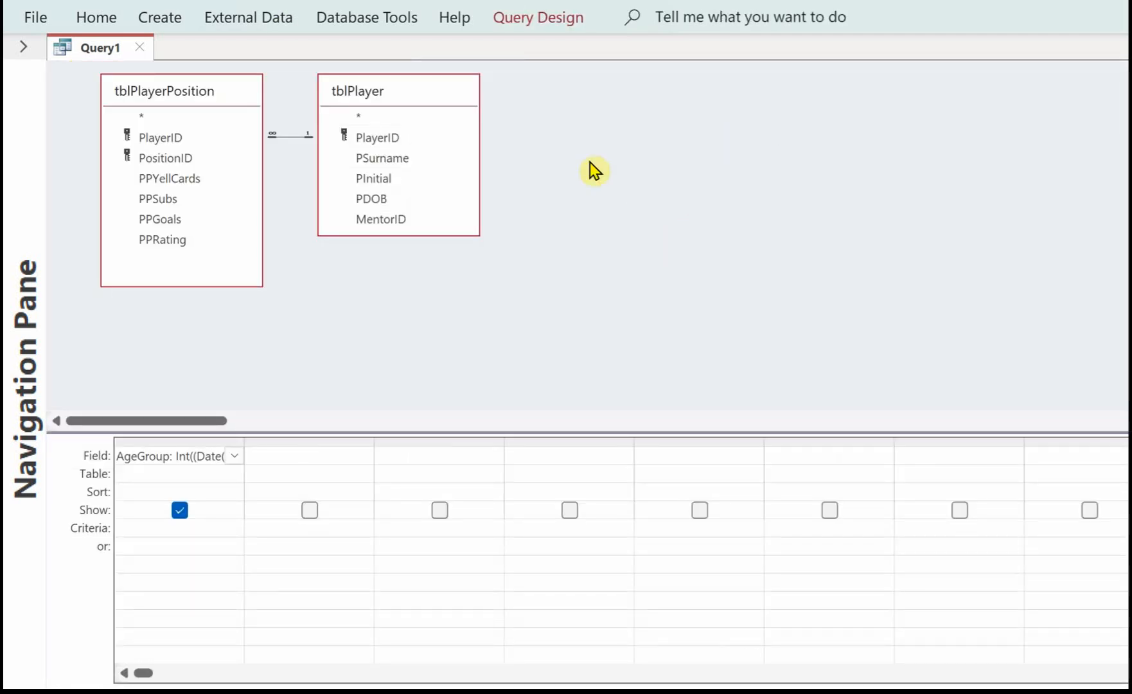
mouse_move(538, 17)
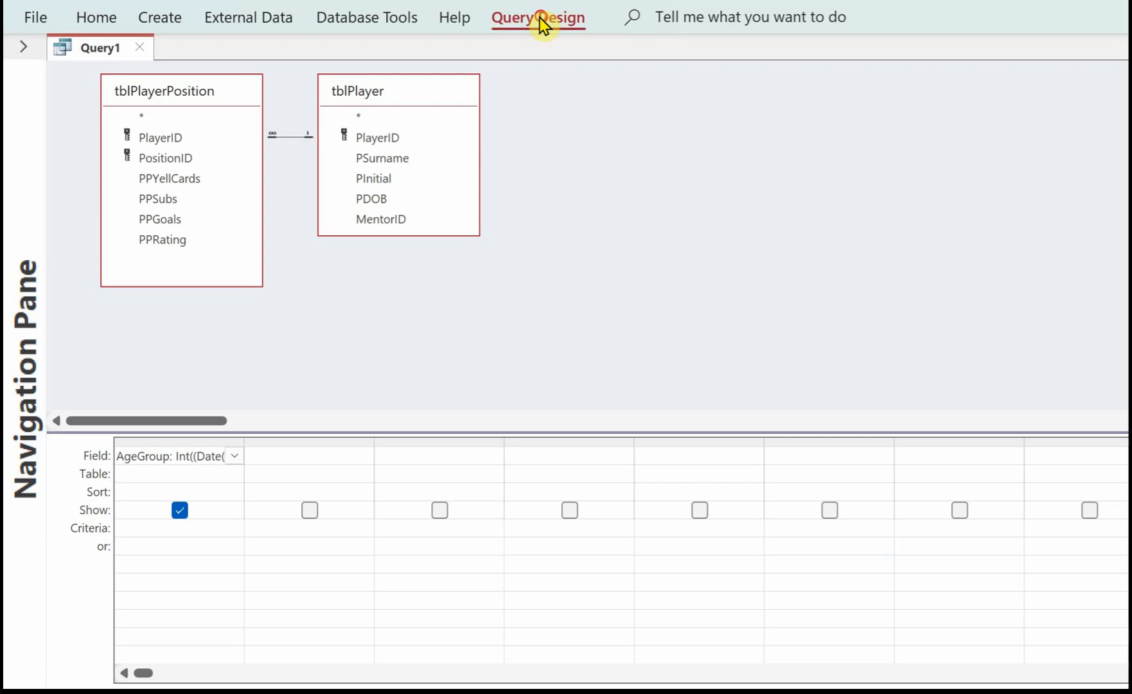
Switch on Totals so AgeGroup becomes Group By
click(538, 16)
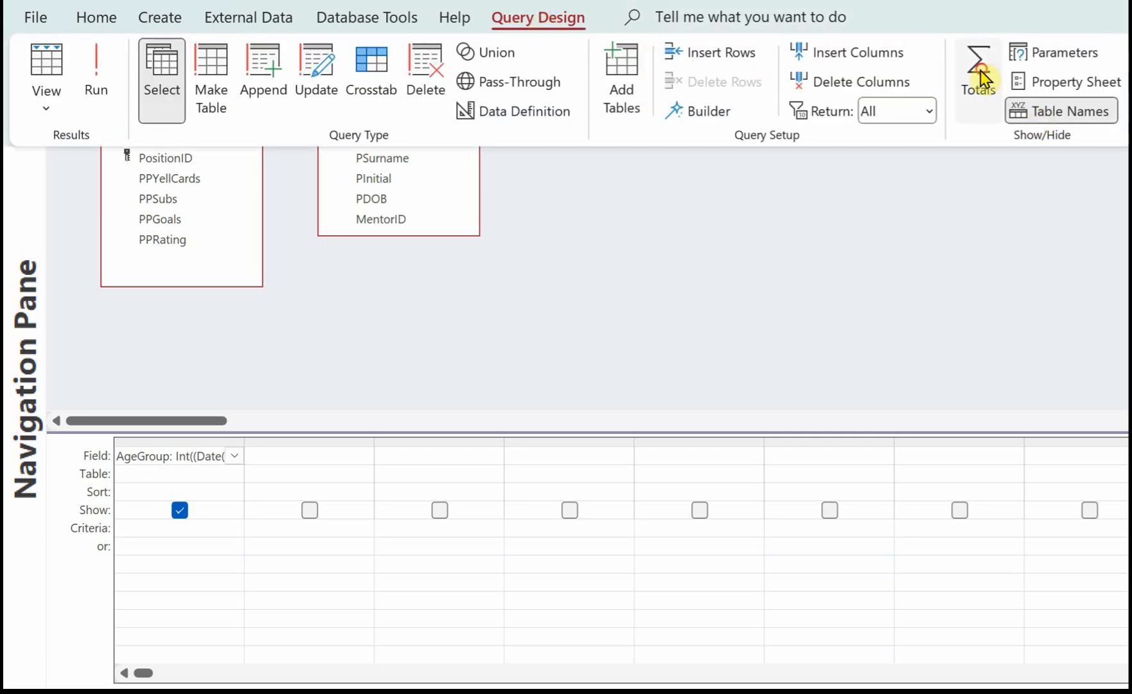
click(976, 68)
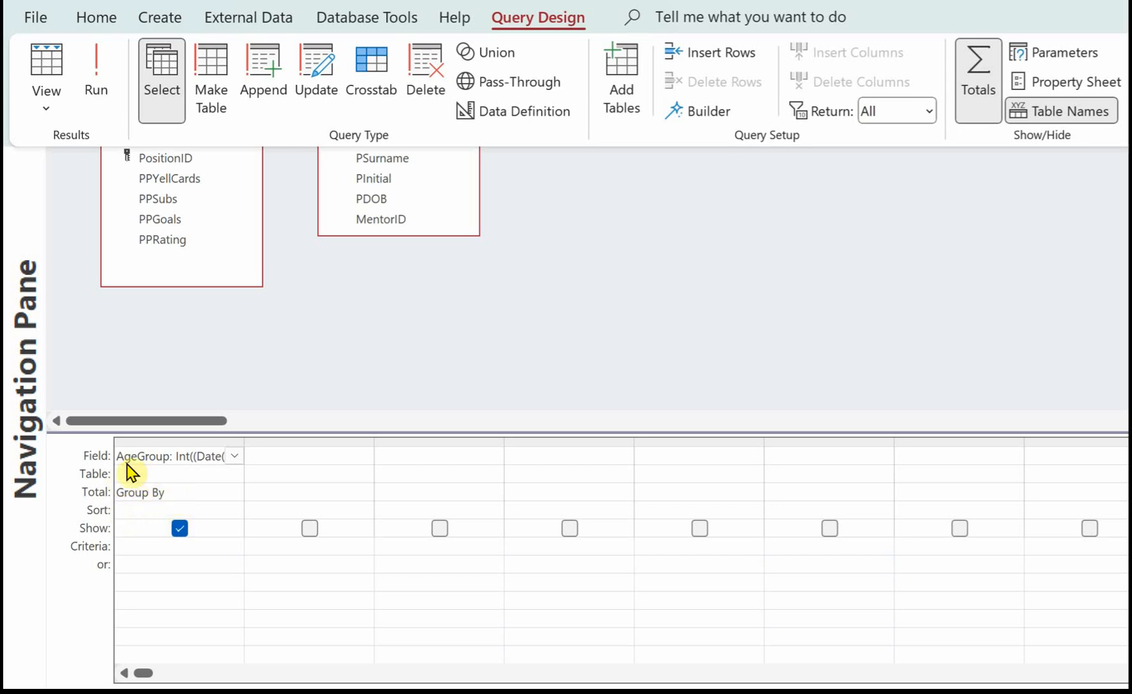
mouse_move(966, 563)
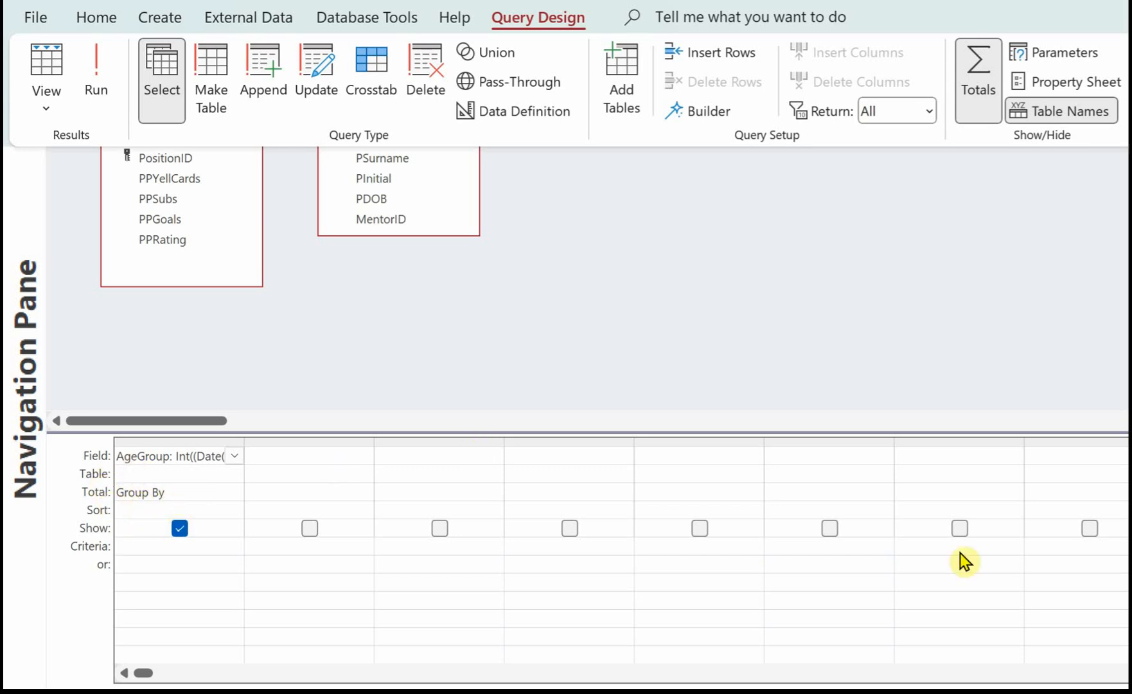
Run the query to check the age groups 15, 16, 17 and 18
click(97, 68)
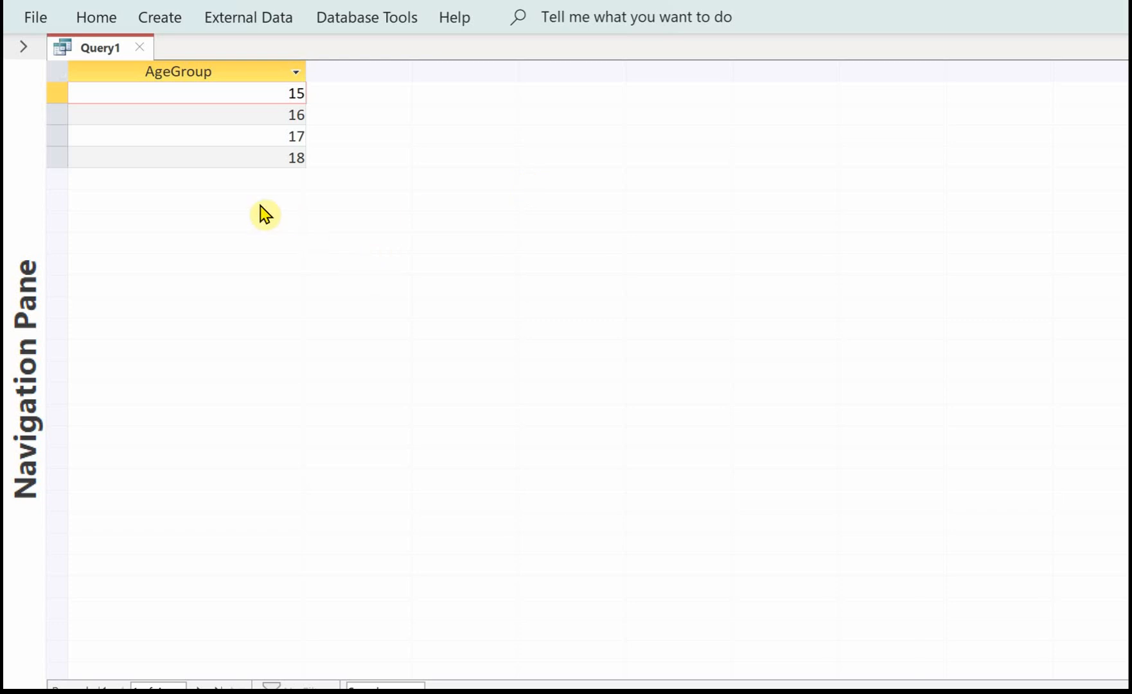
mouse_move(338, 107)
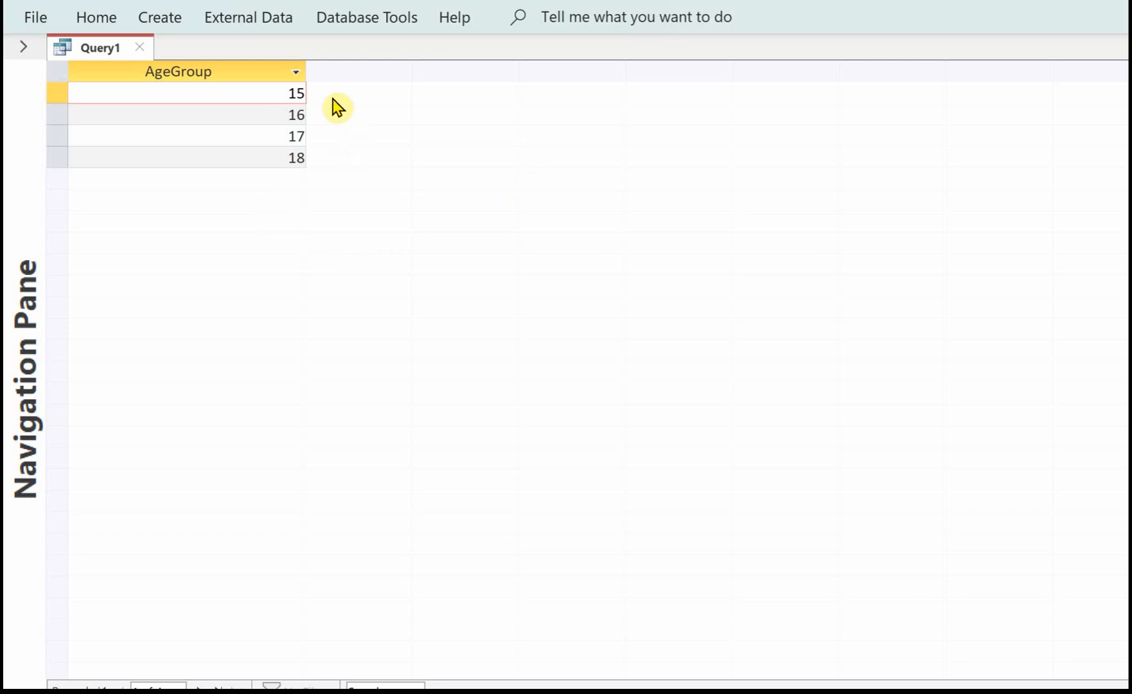
mouse_move(331, 126)
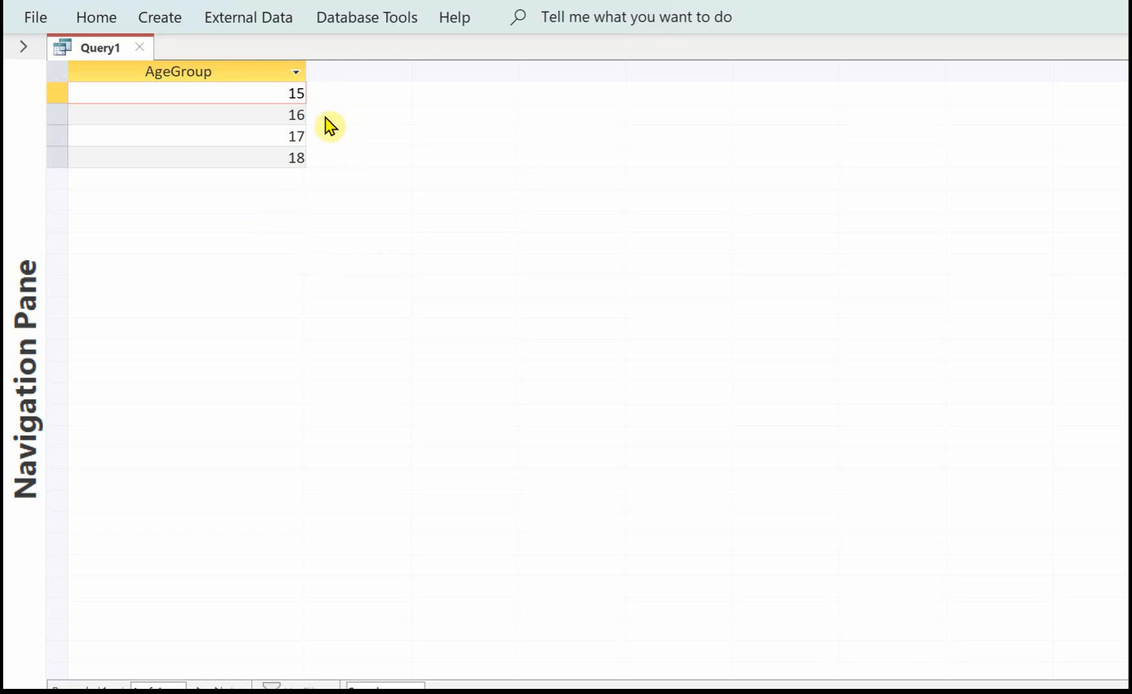
mouse_move(745, 275)
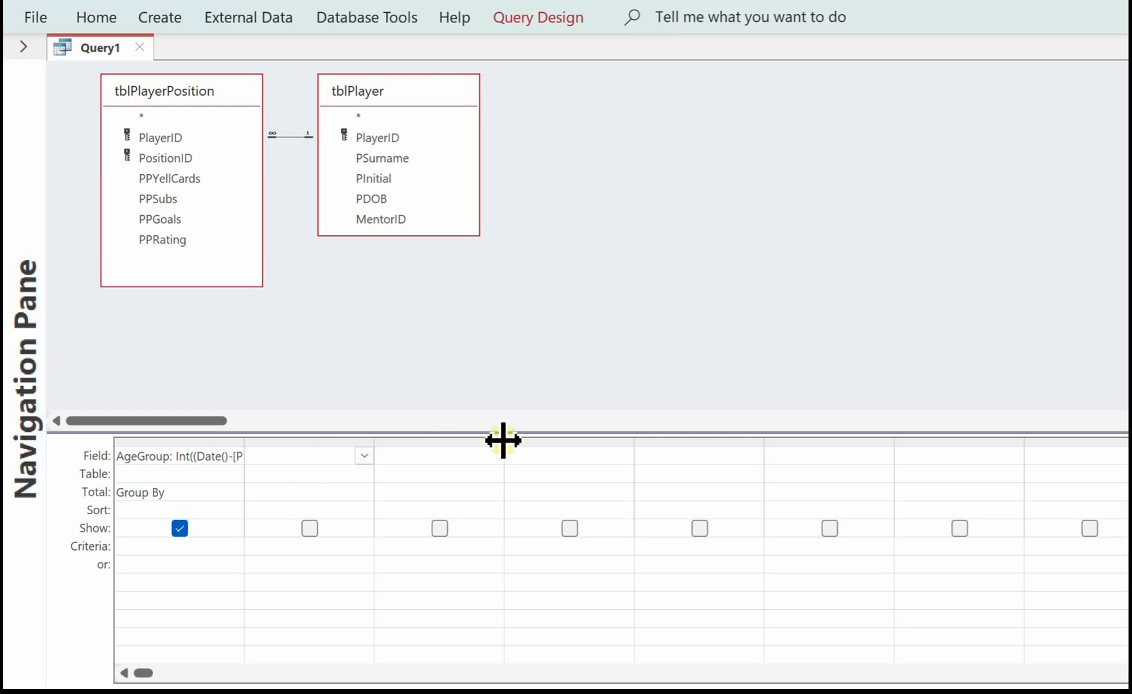
Add a second column NoPlayers: built from PlayerID
text(NoPlayers:)
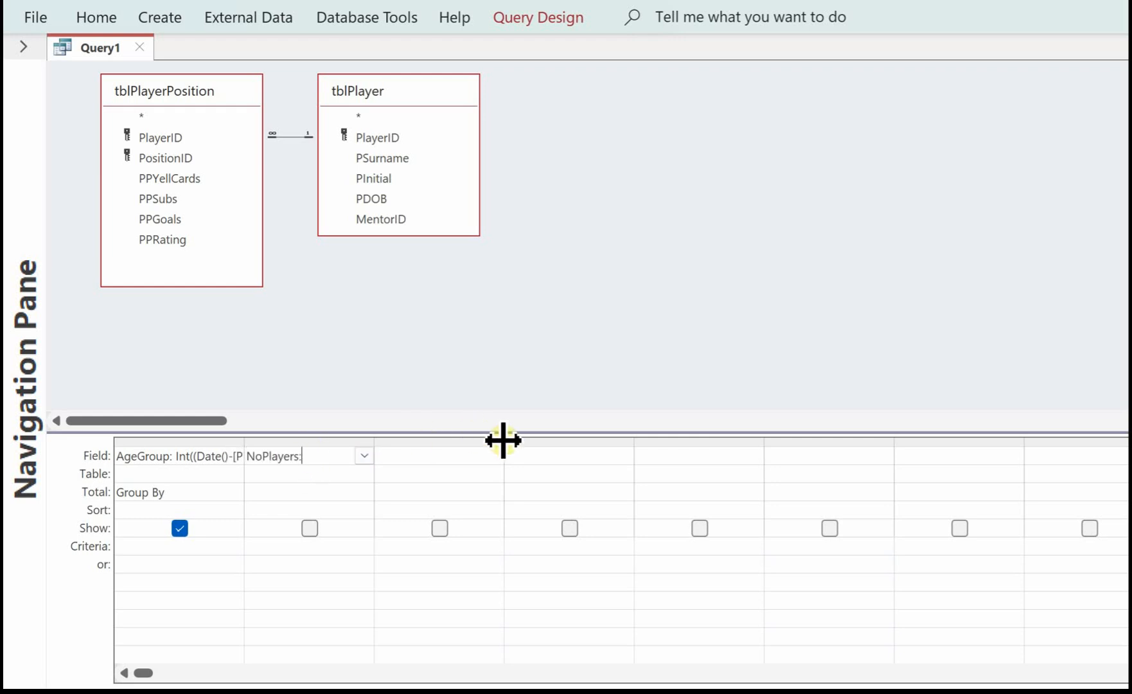
right_click(311, 456)
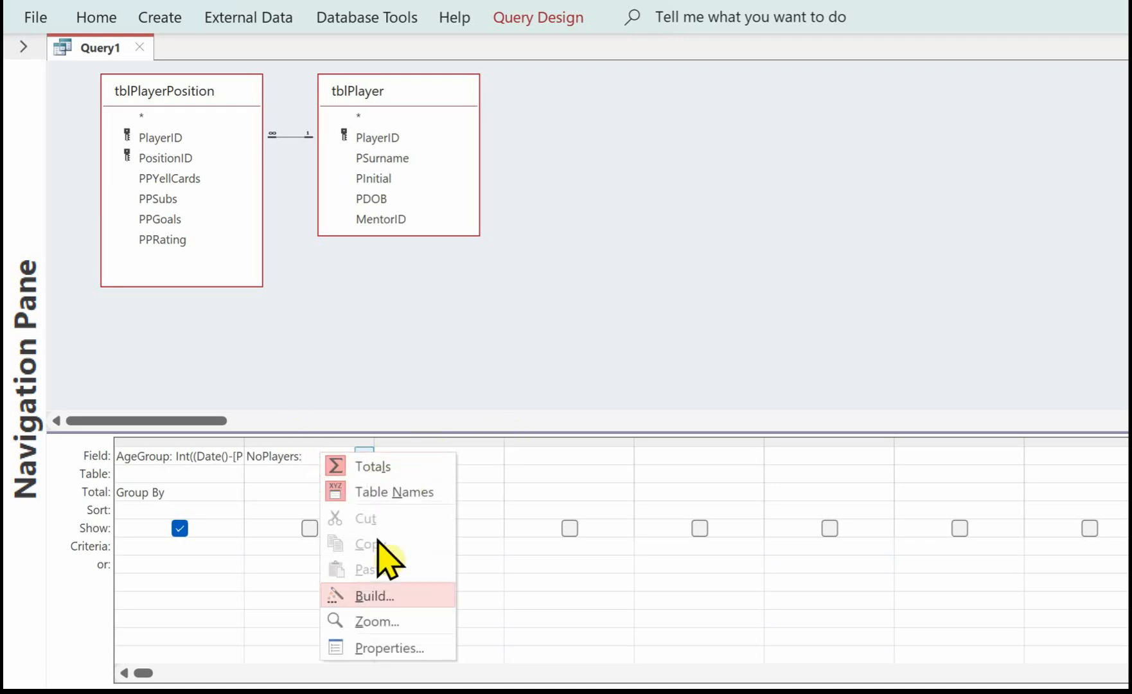
click(373, 597)
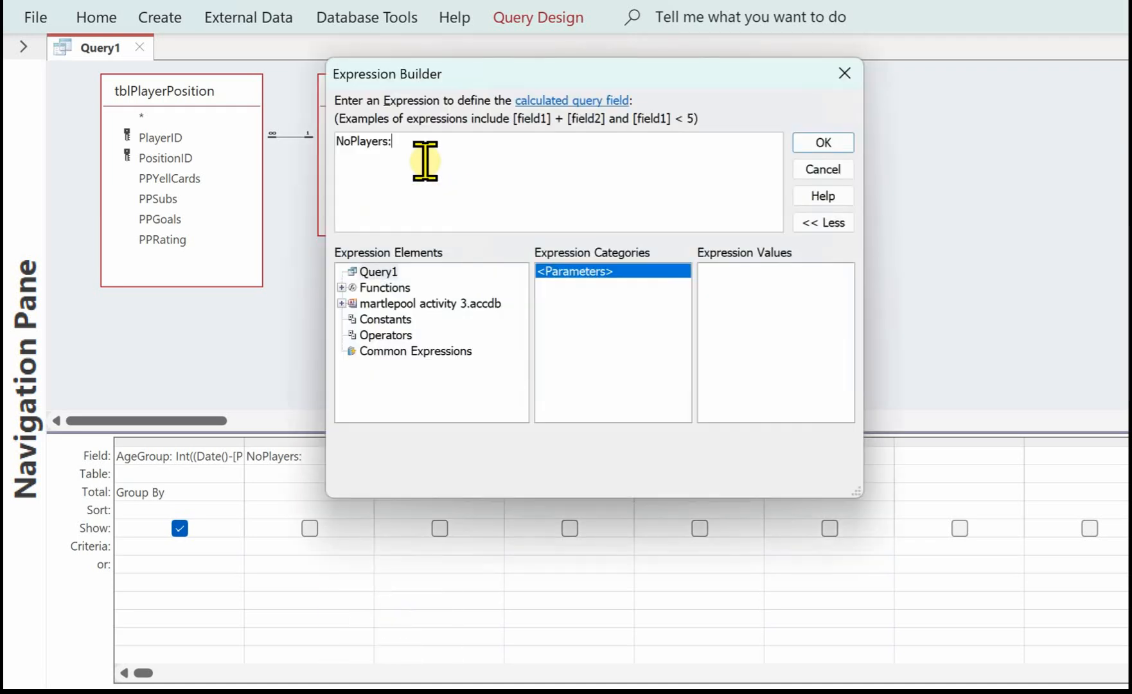
mouse_move(424, 156)
text(PlayerID)
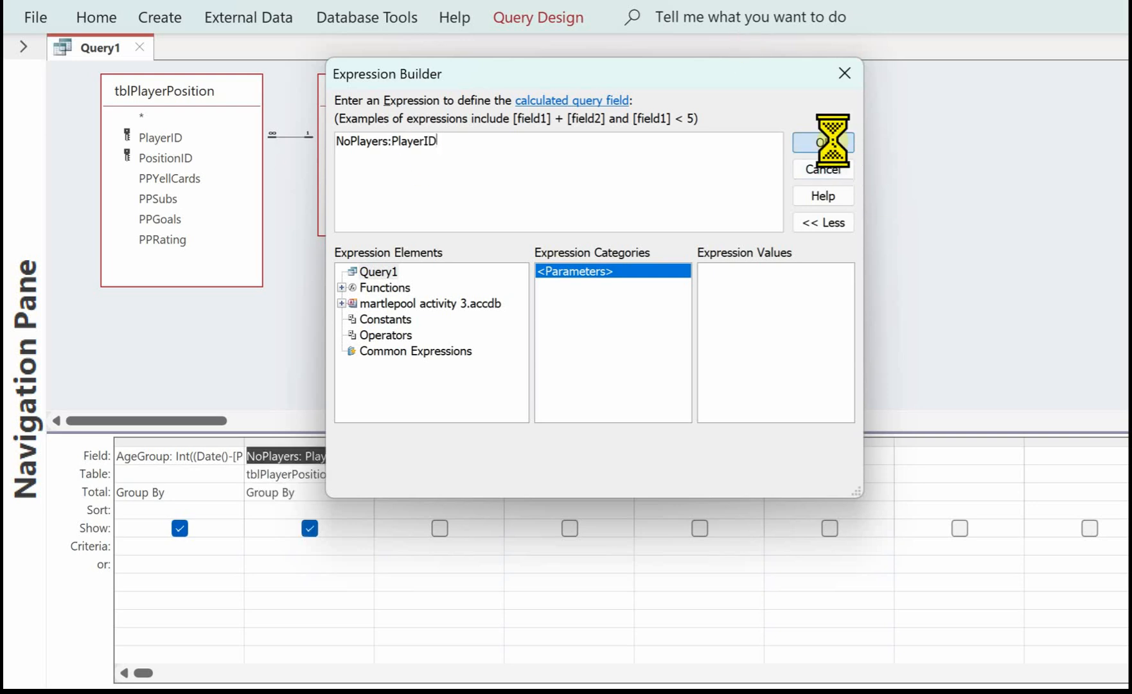
click(823, 143)
text(NoYellCards:)
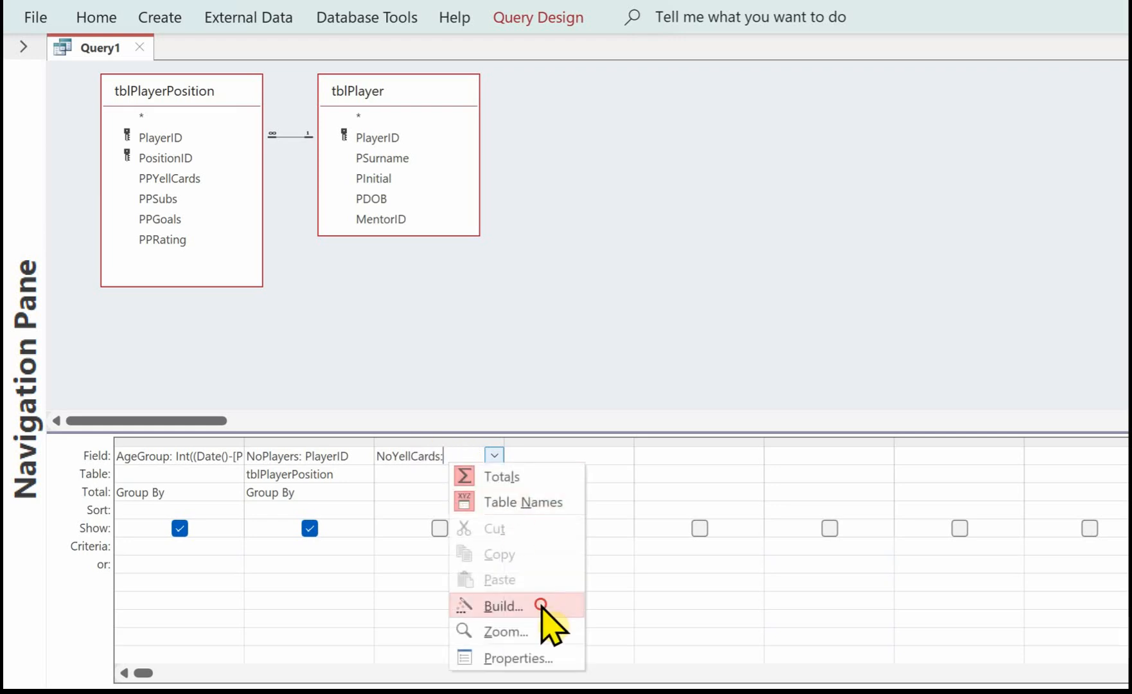
Build the third column NoYellCards: from PPYellCards
click(503, 605)
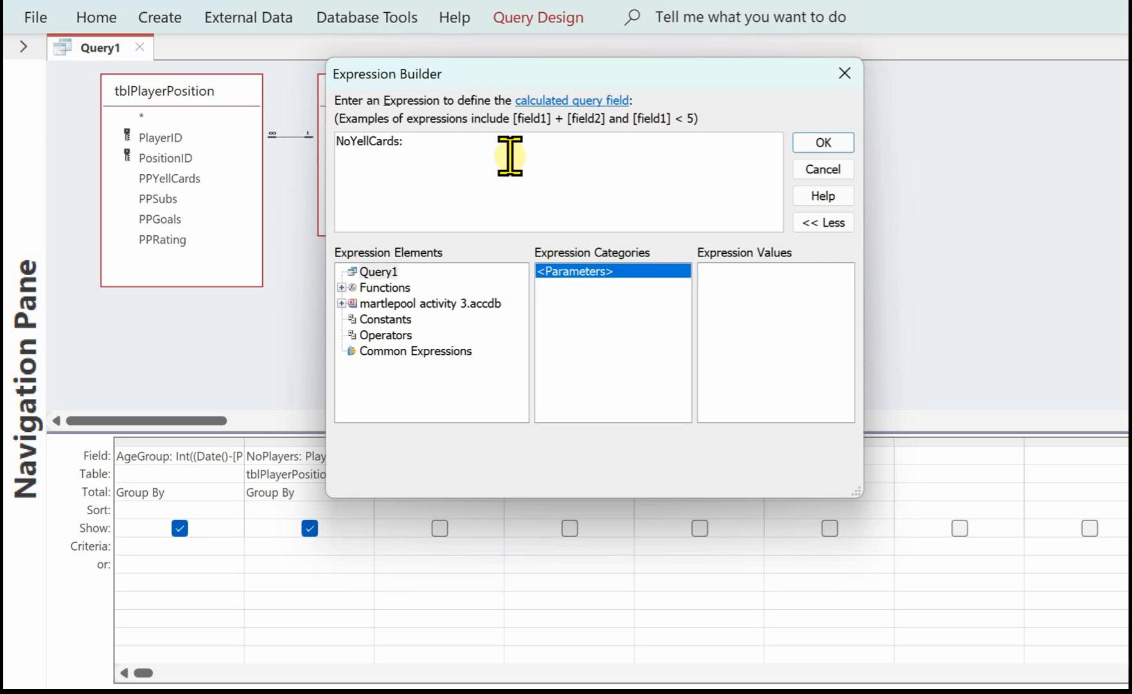
text(PPYellCards)
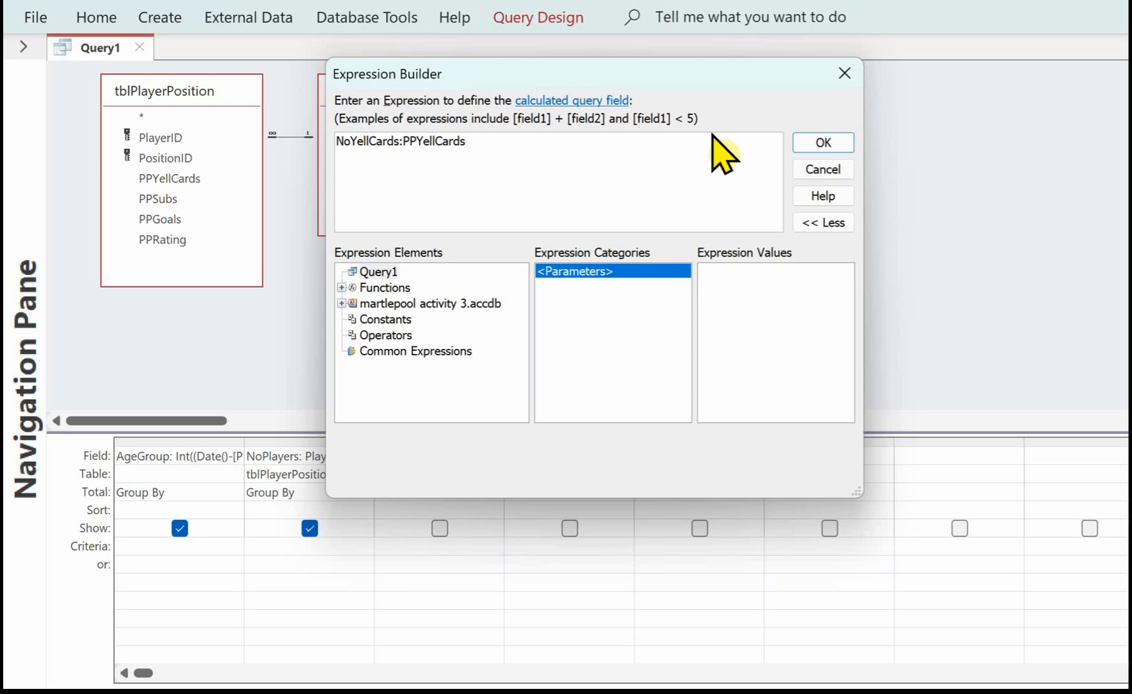
click(822, 143)
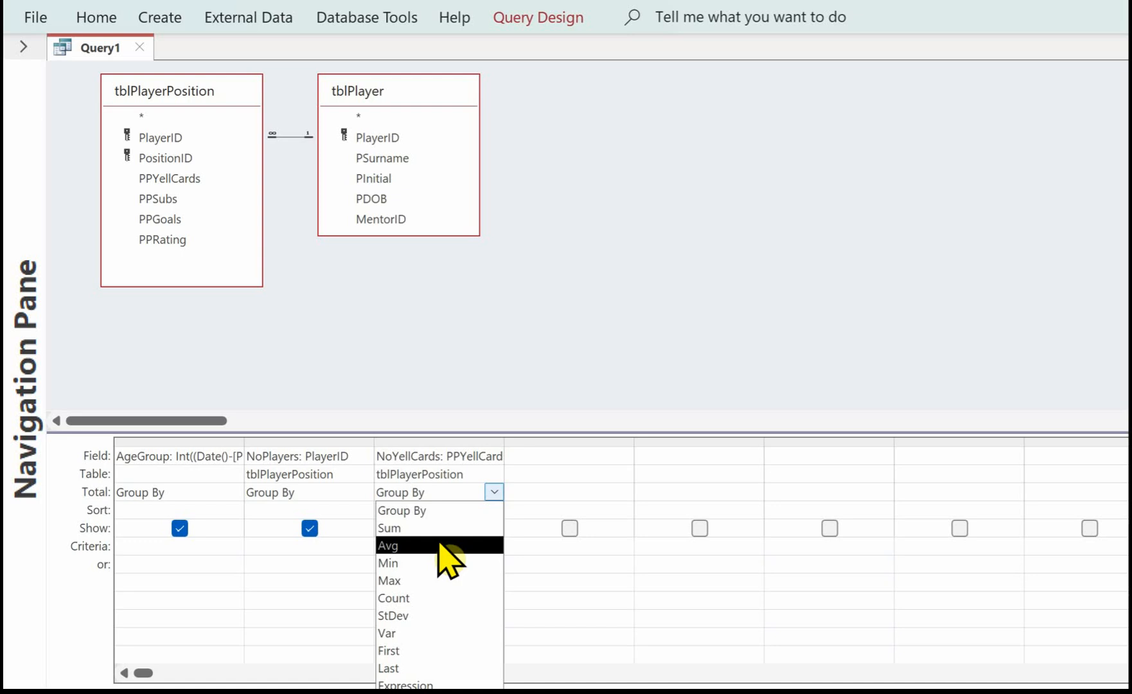
Set NoYellCards to Sum and NoPlayers to Count in the Total row
click(390, 528)
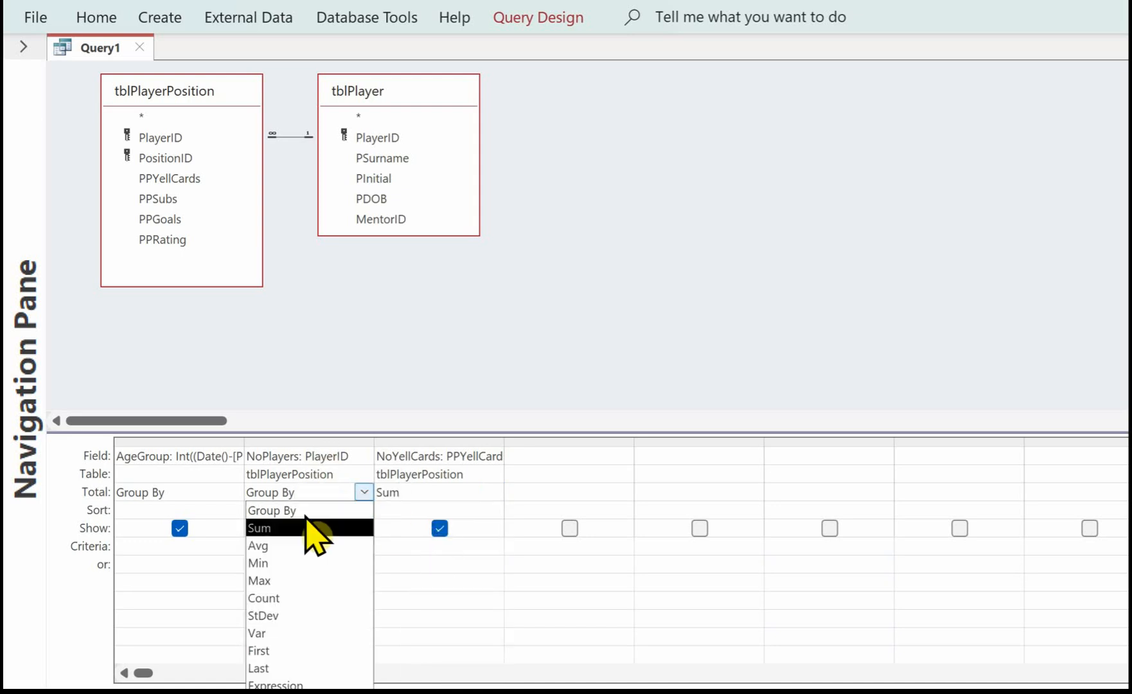
click(264, 598)
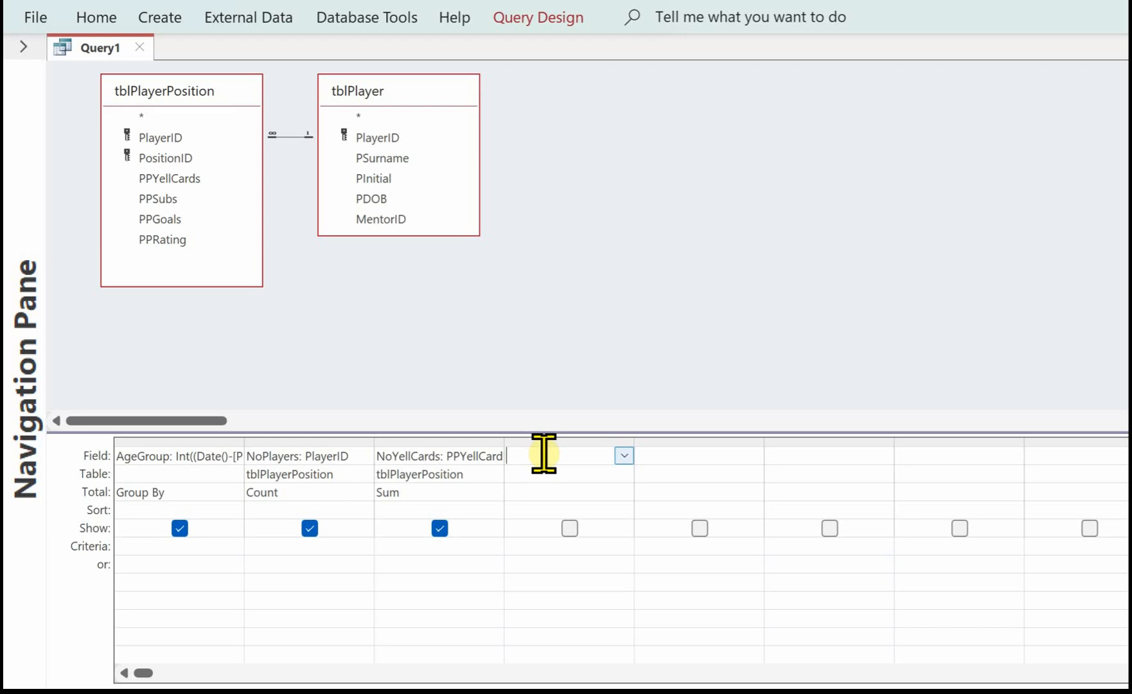
Add a MaxNoGoals: column built from PPGoals and go to its Total cell
text(MaxNoGoals:)
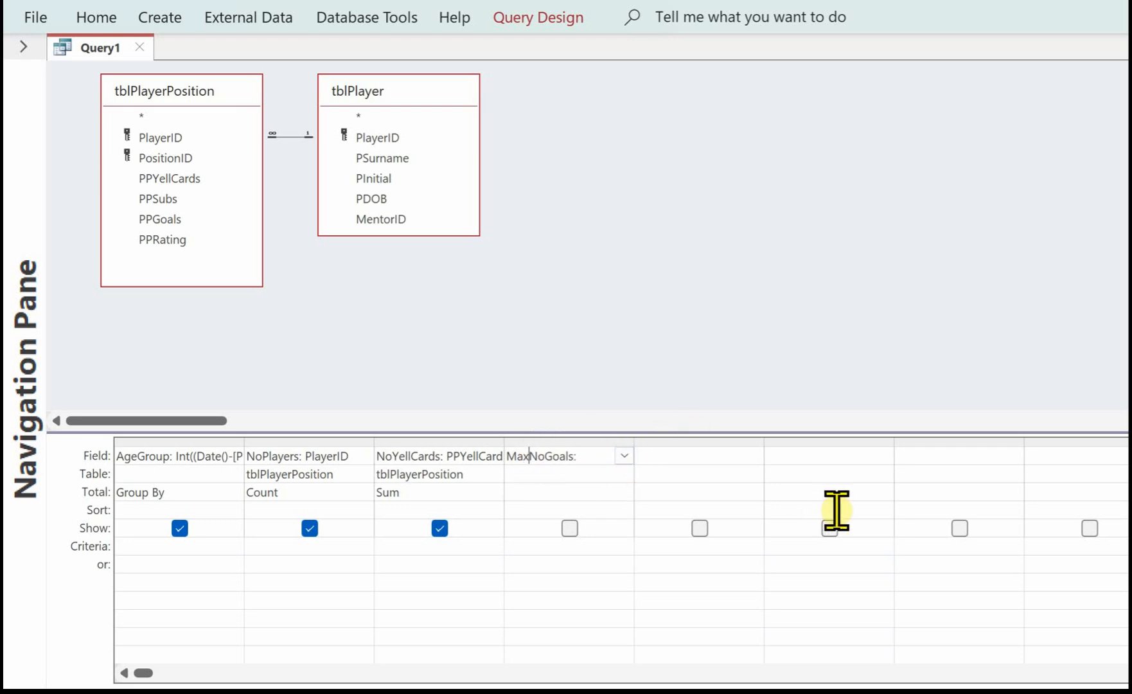
right_click(534, 456)
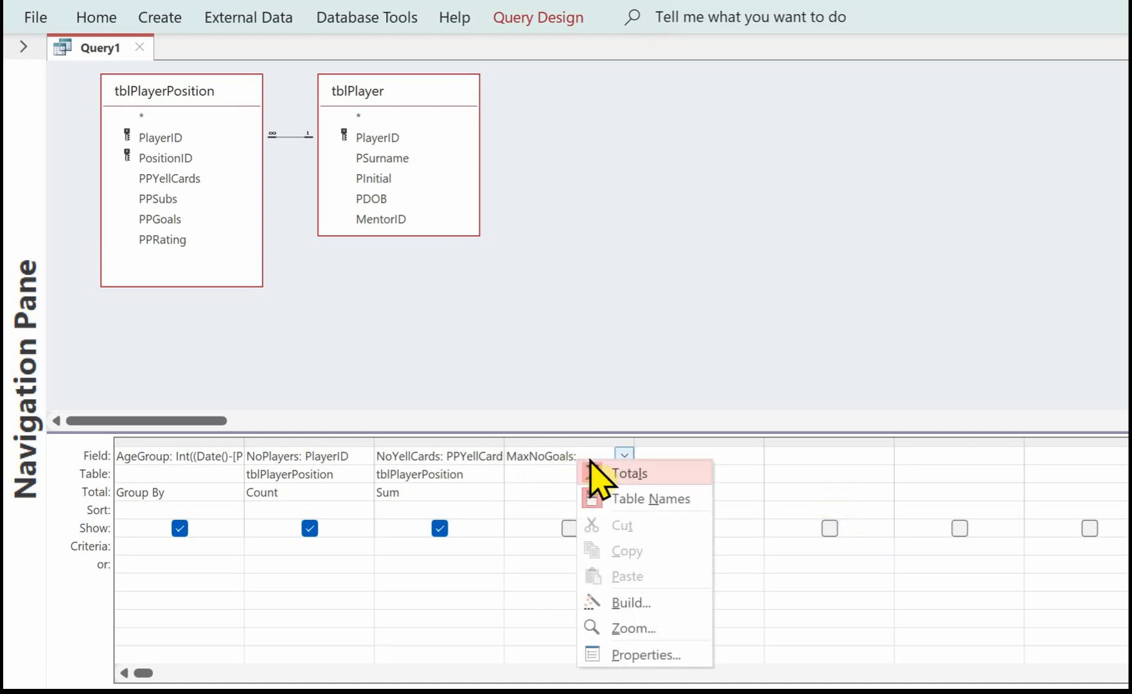
click(631, 603)
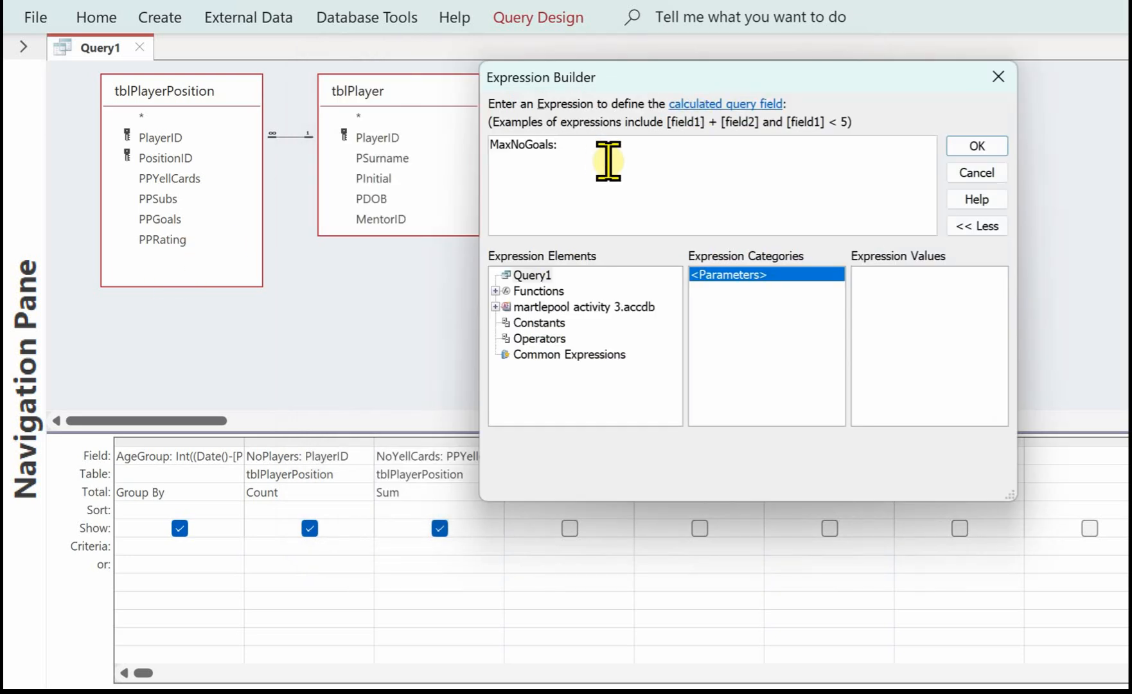
text(PPGoals)
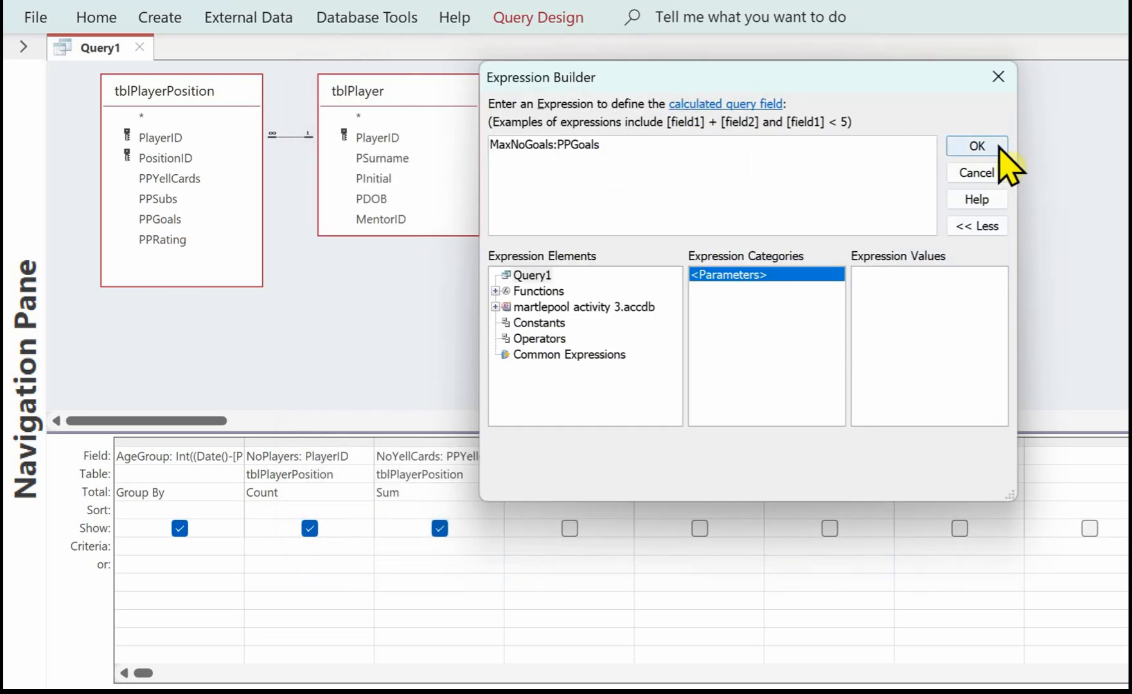
click(976, 145)
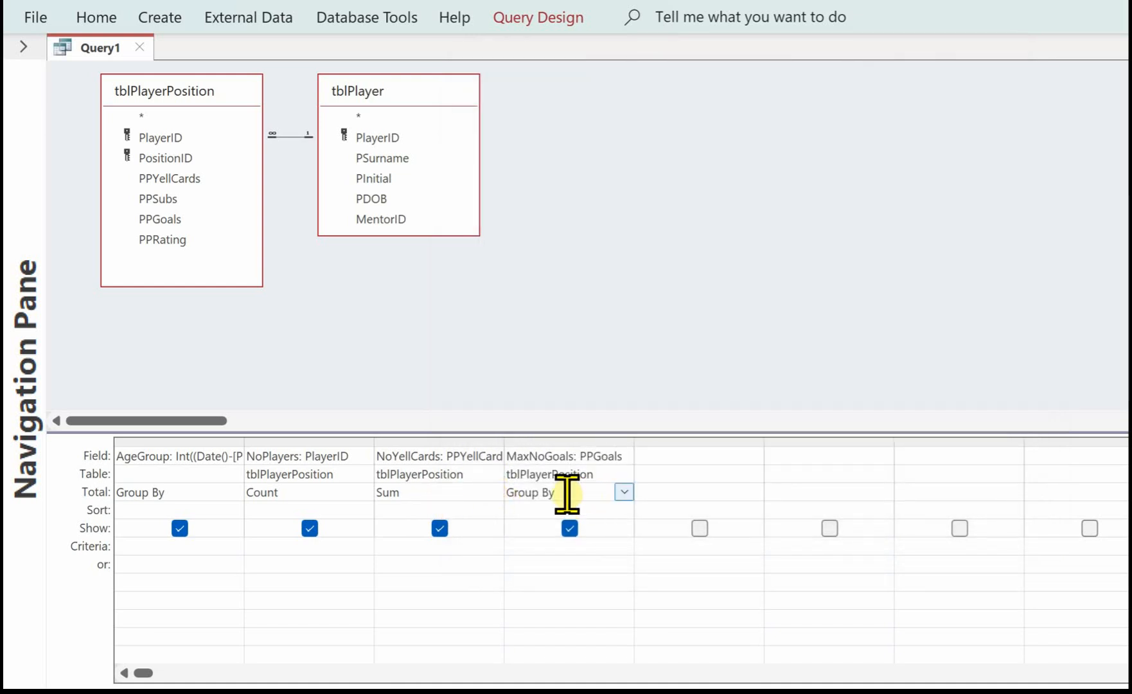
click(622, 493)
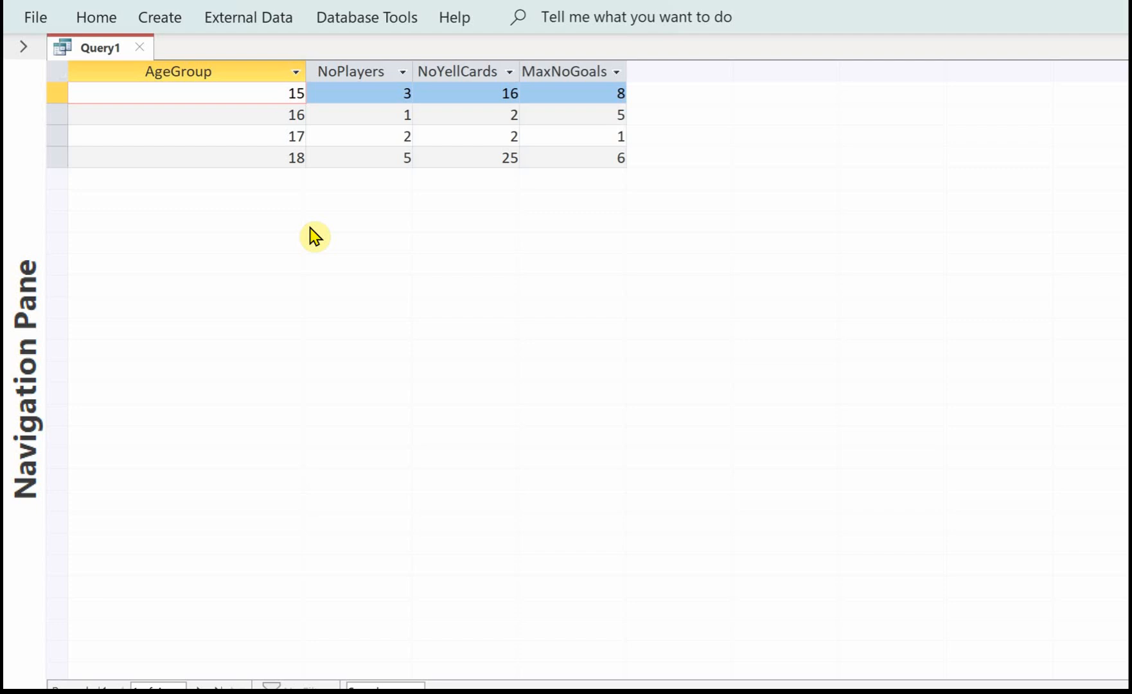
mouse_move(347, 186)
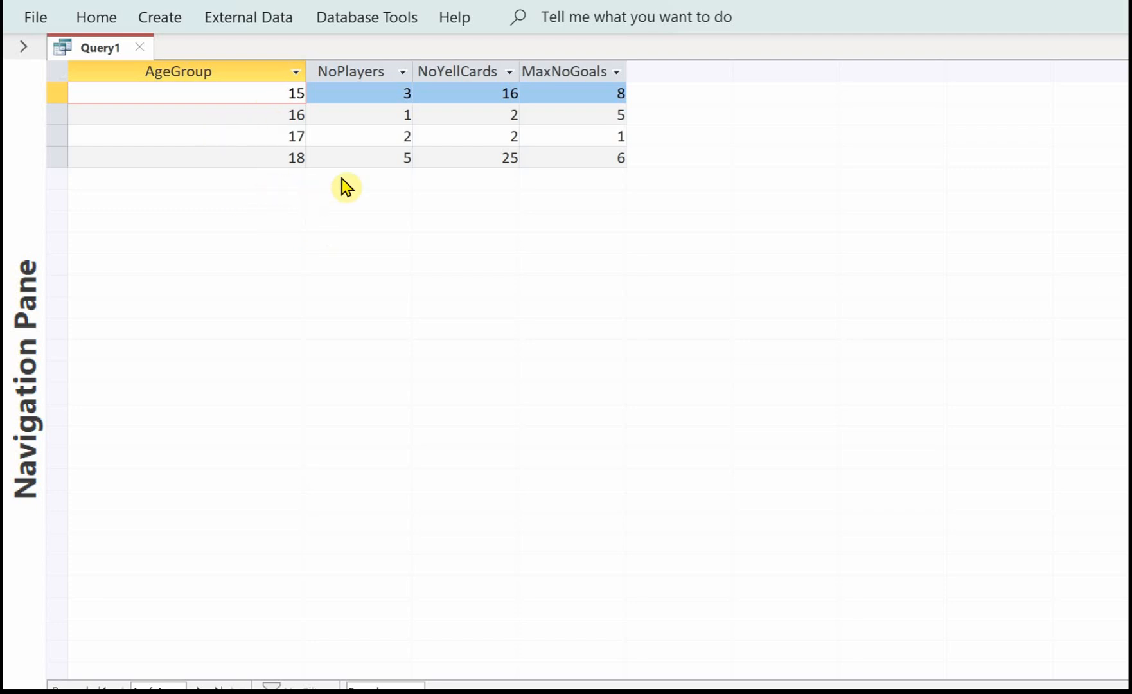
mouse_move(381, 185)
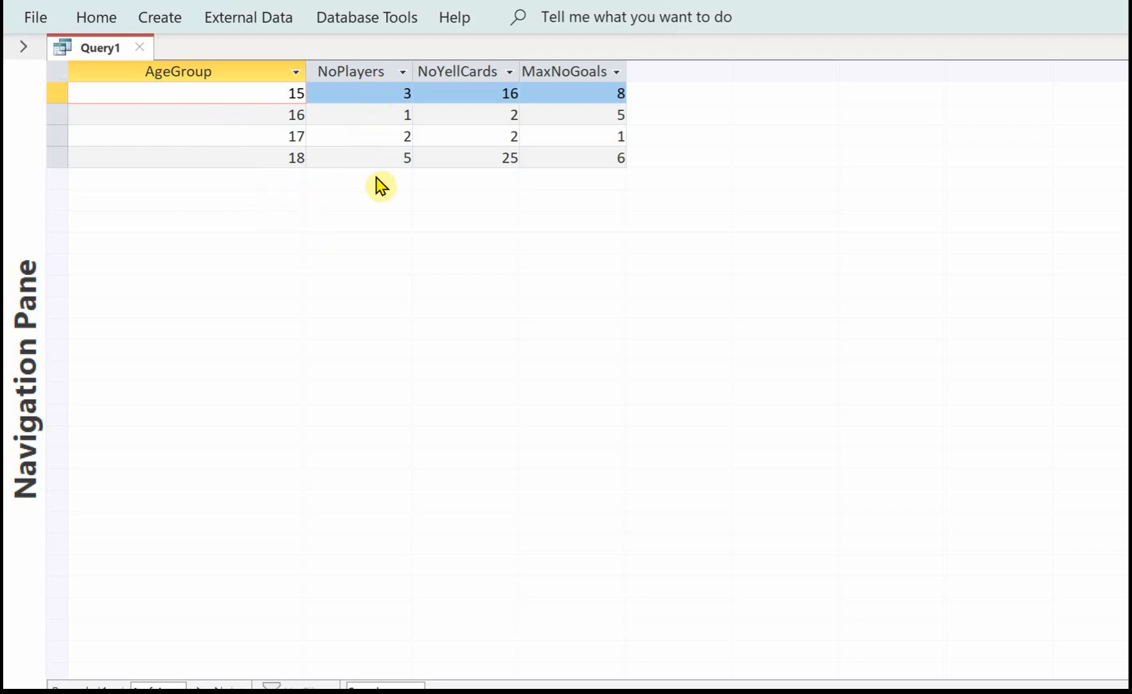
mouse_move(428, 107)
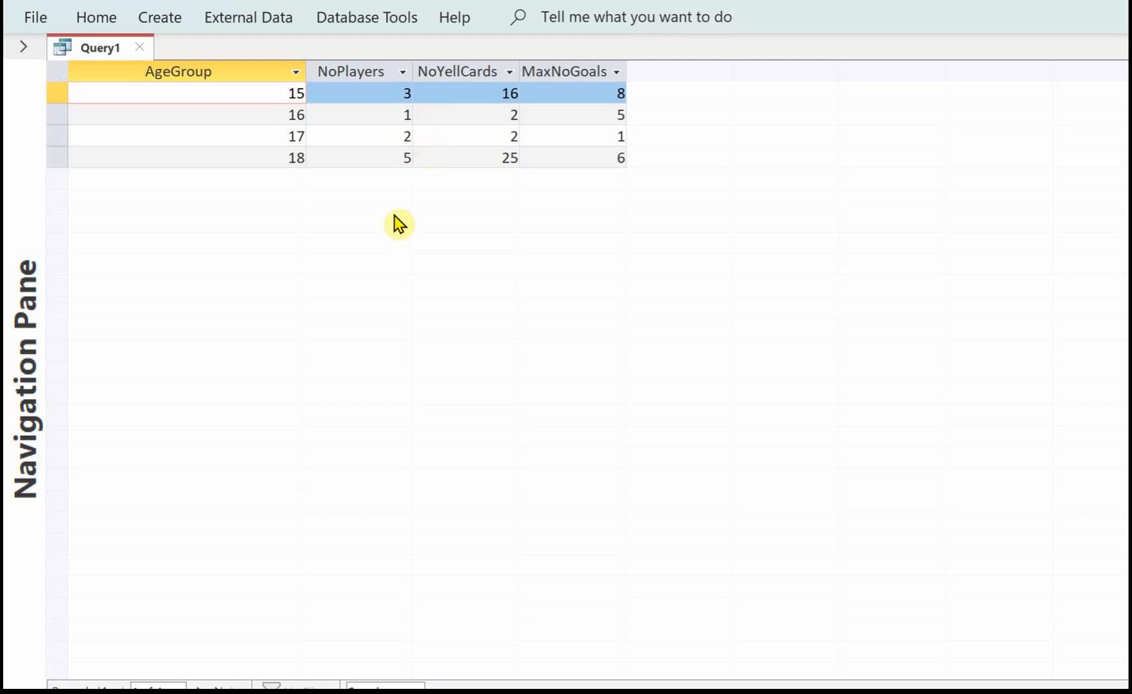
mouse_move(384, 203)
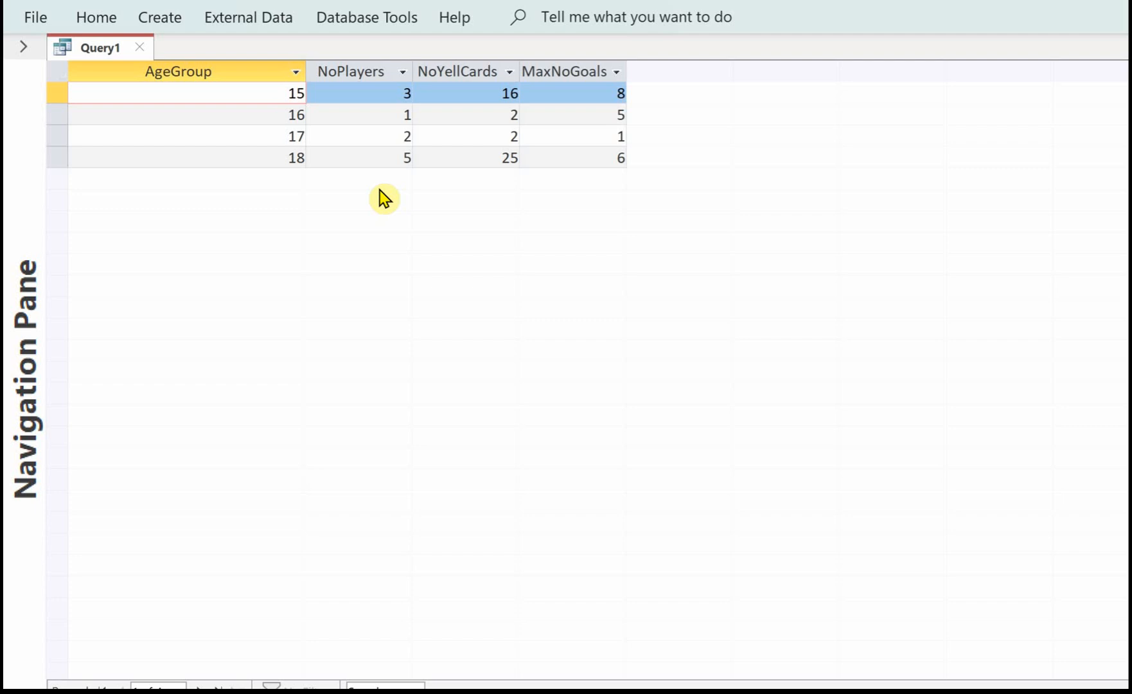
mouse_move(376, 195)
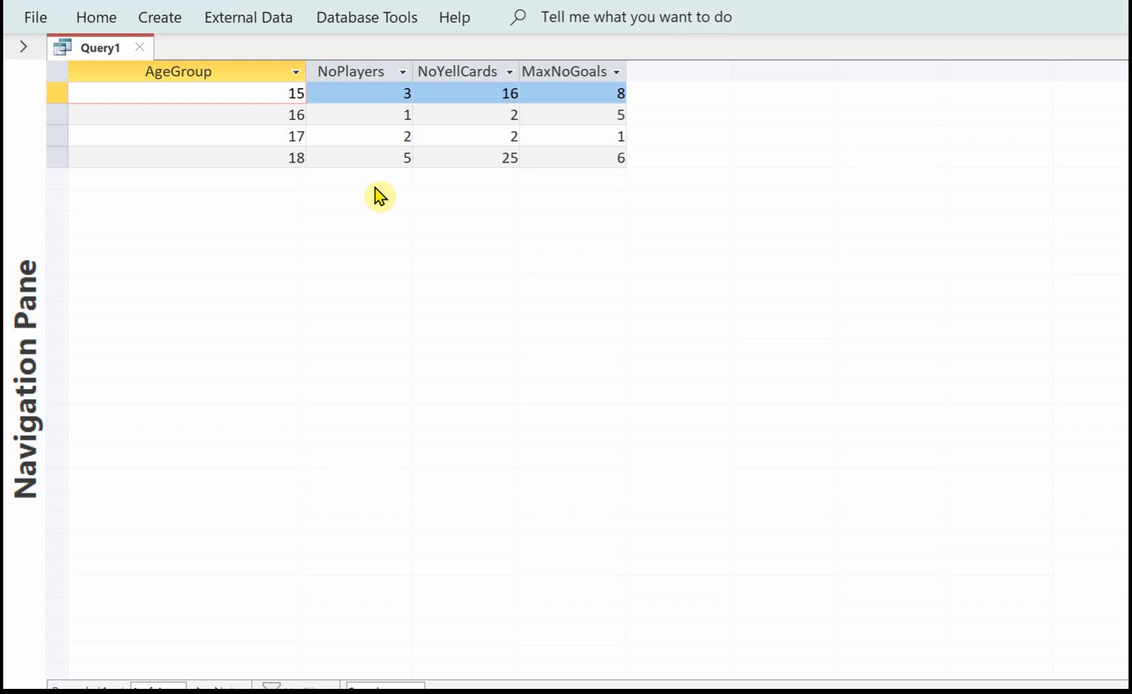
mouse_move(464, 94)
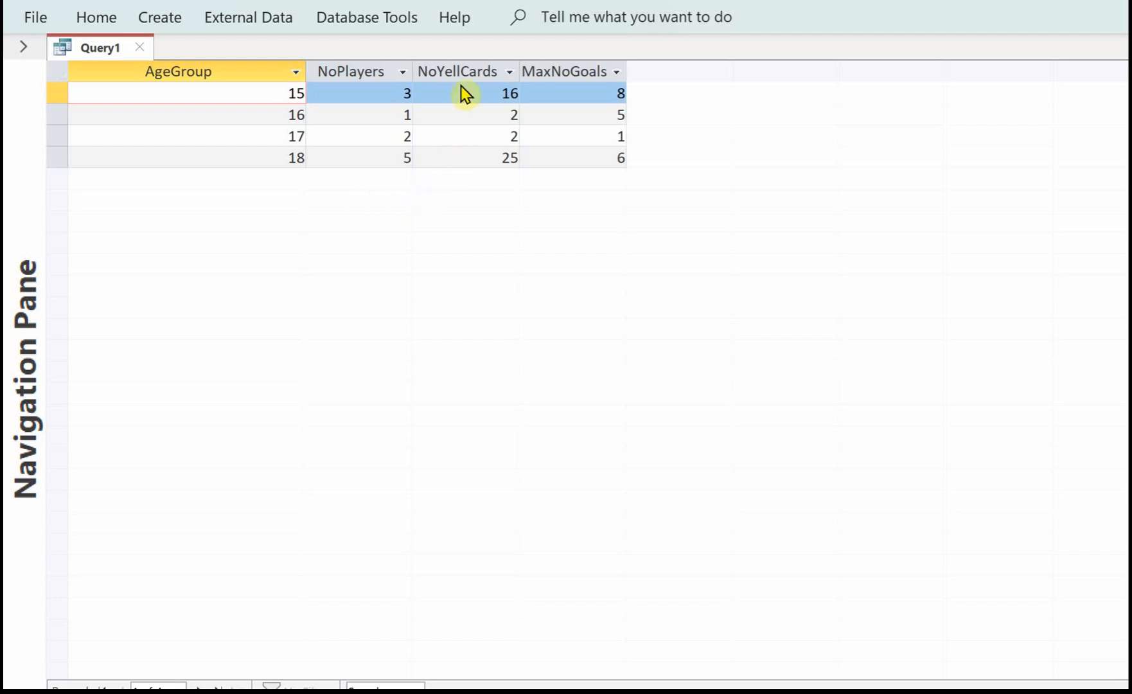
mouse_move(582, 92)
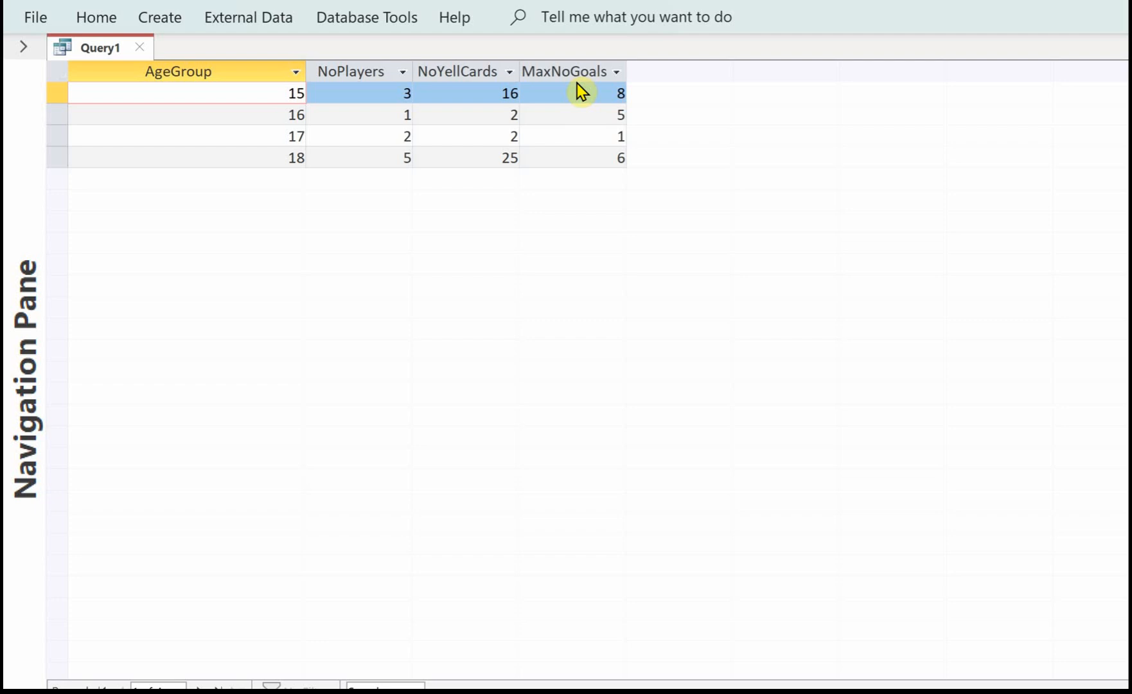
mouse_move(487, 229)
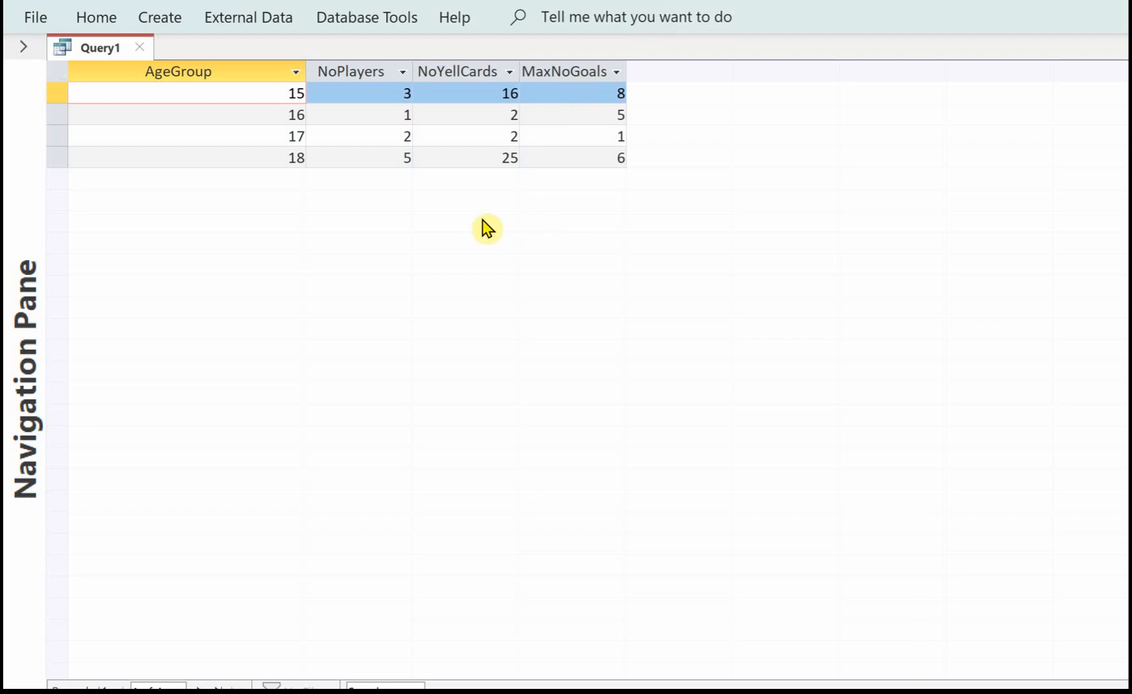
mouse_move(397, 214)
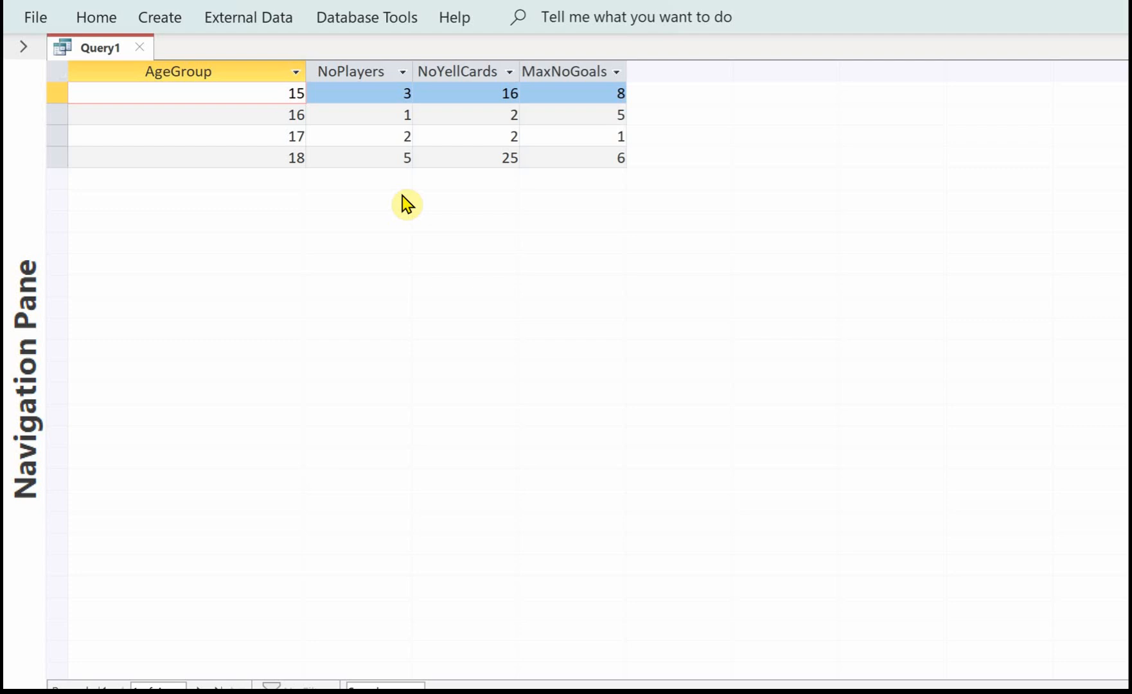
mouse_move(412, 199)
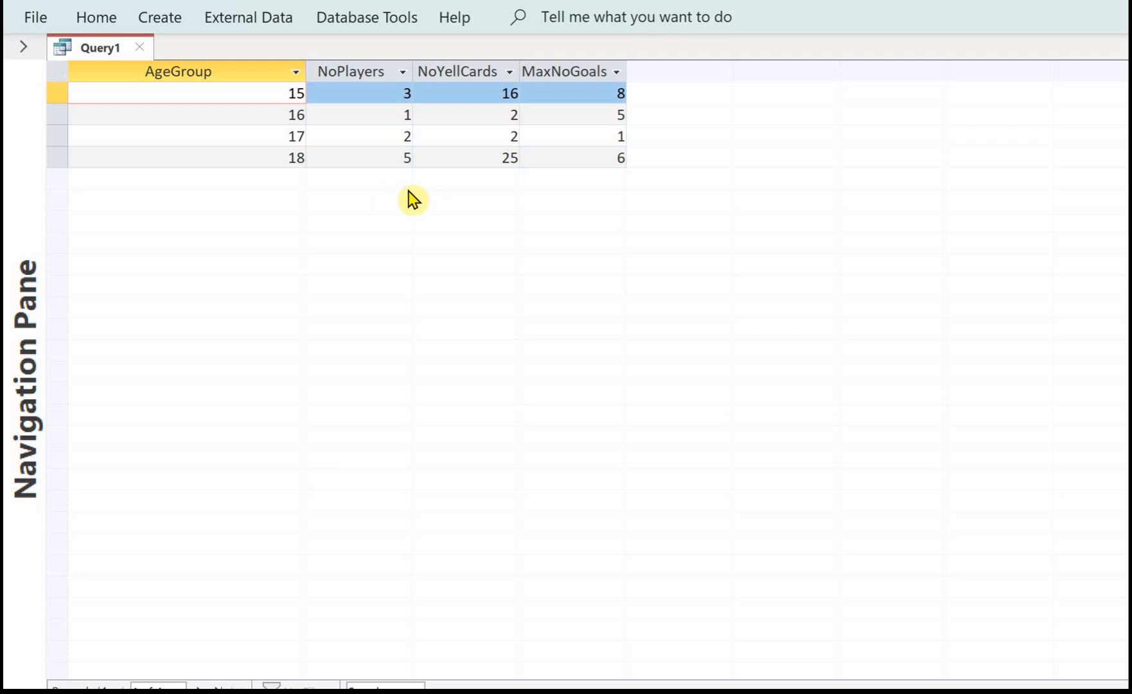
mouse_move(609, 226)
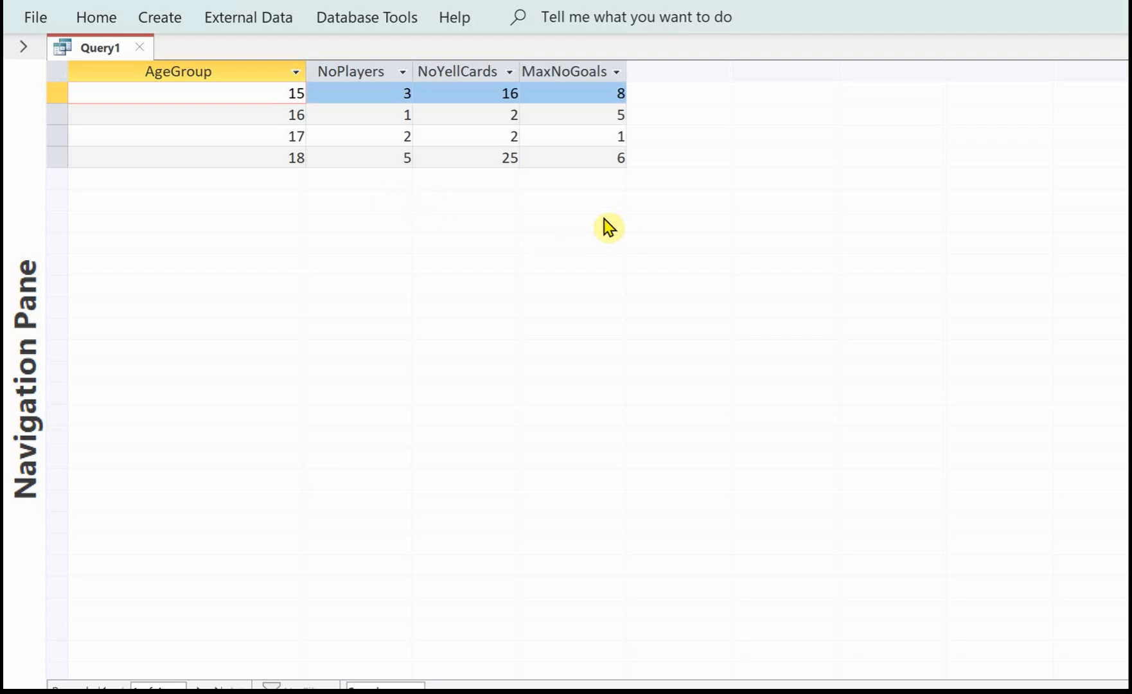
mouse_move(616, 235)
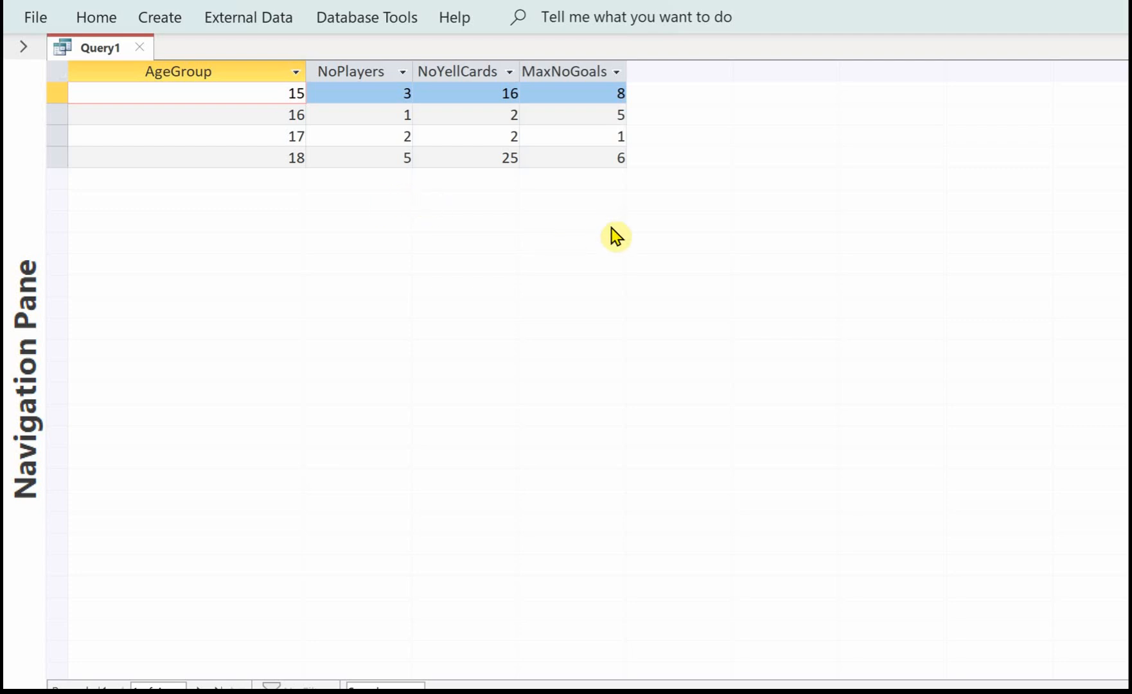
mouse_move(617, 280)
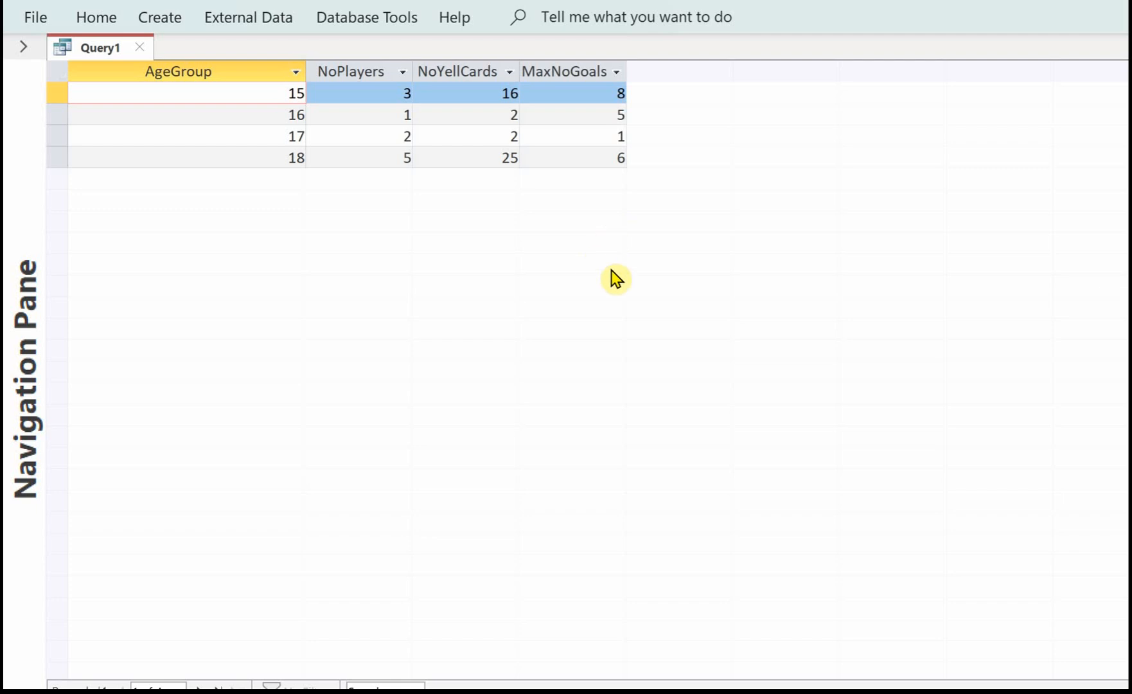
mouse_move(577, 258)
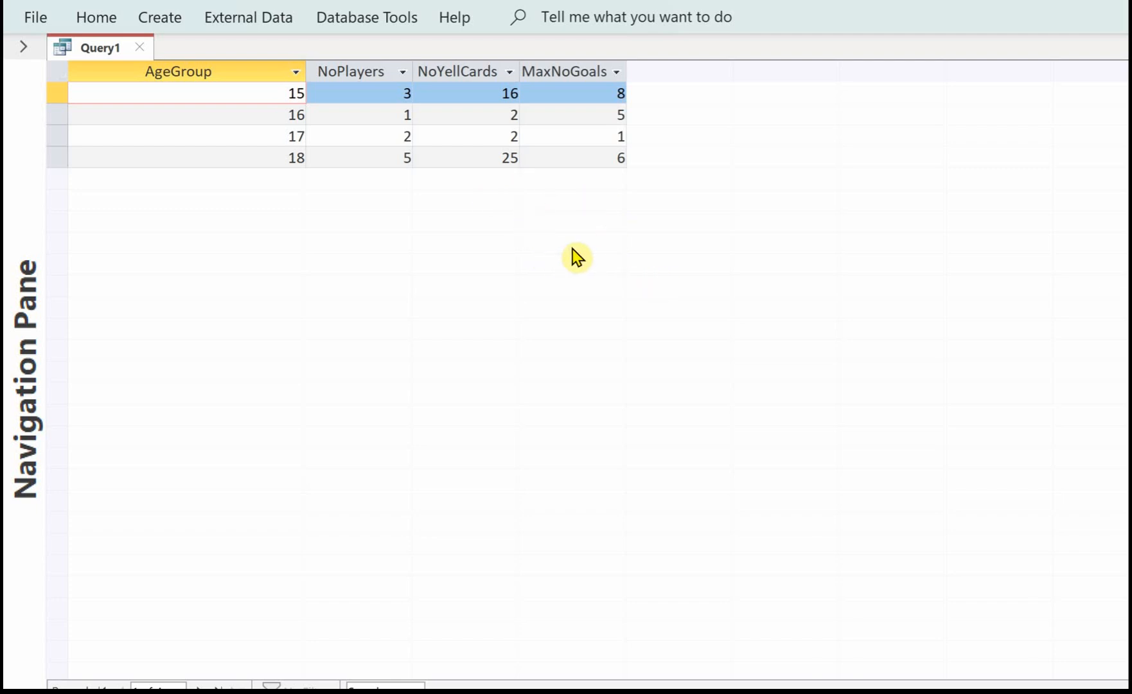
mouse_move(658, 254)
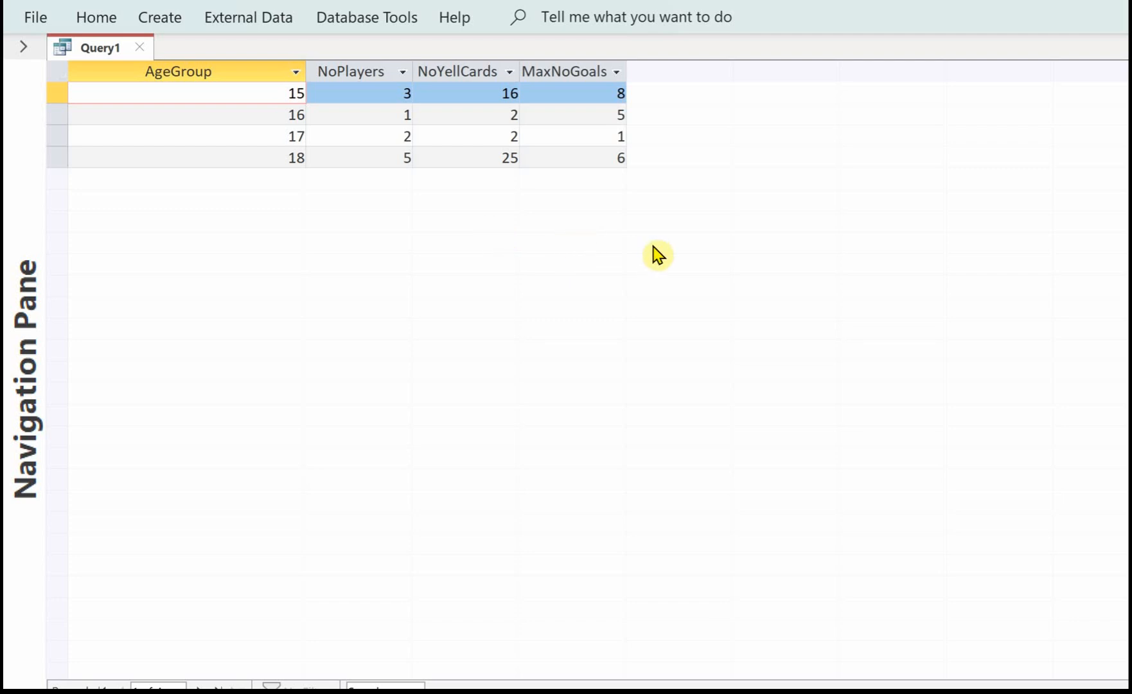
mouse_move(662, 236)
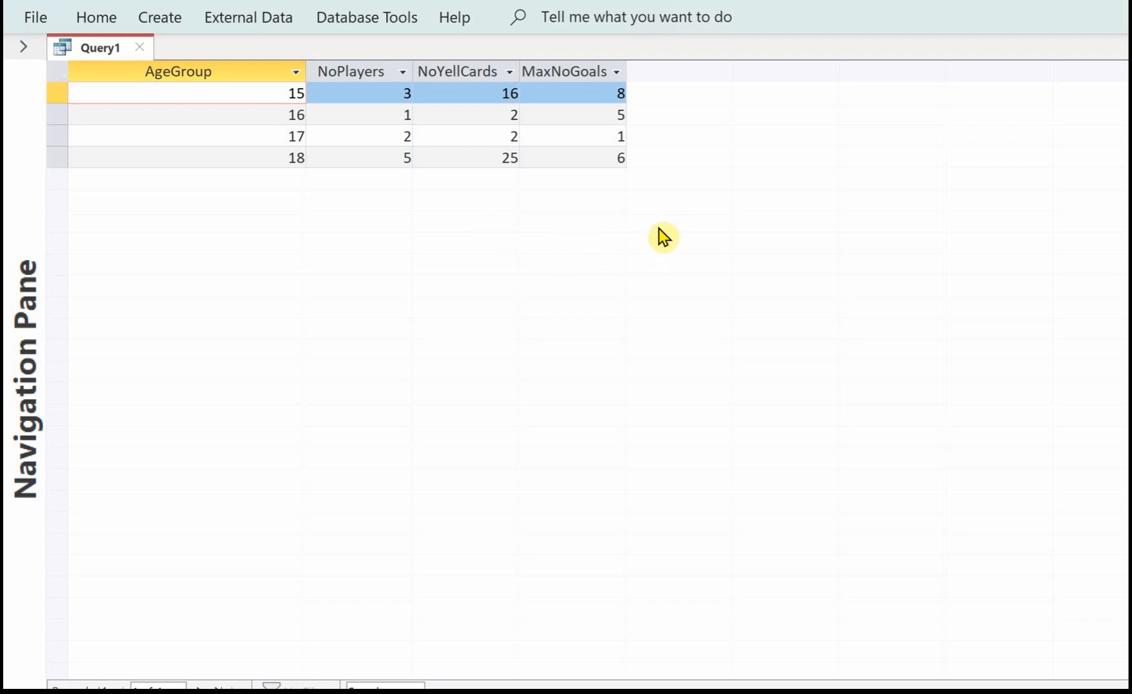
mouse_move(641, 240)
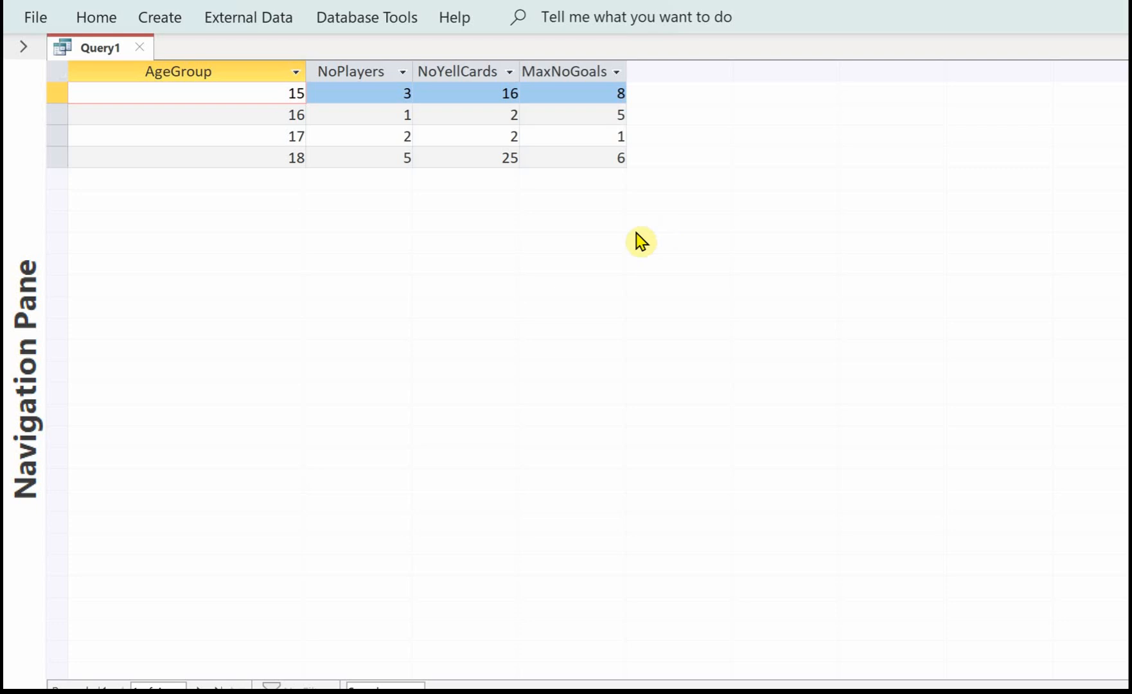